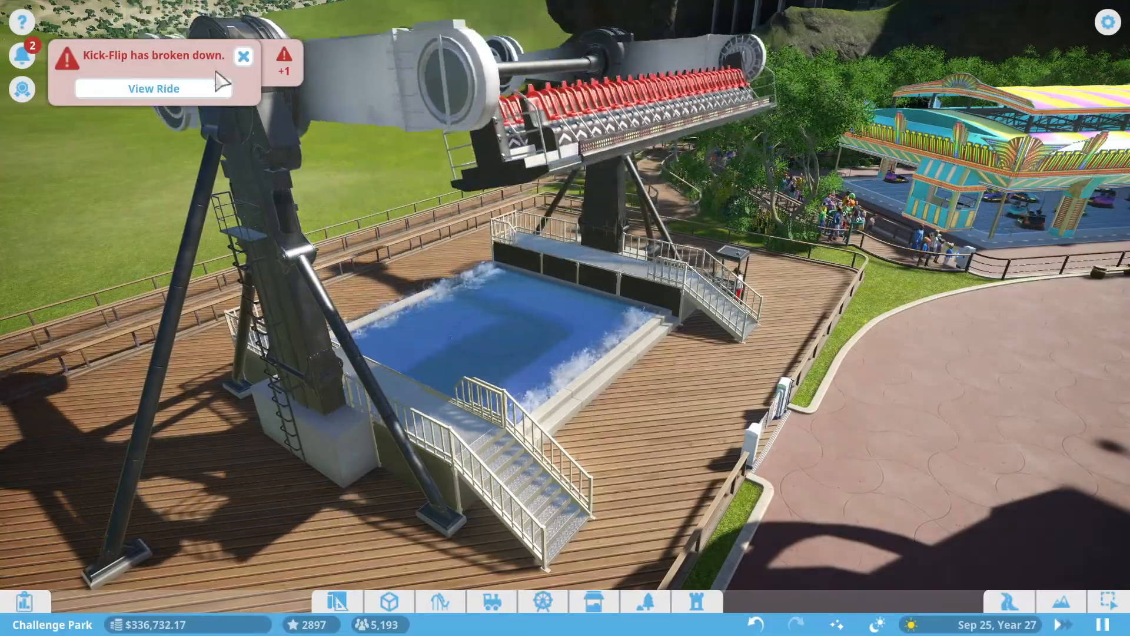
Step: Dismiss the Kick-Flip breakdown alert and view the grassy cave where the path ends
{"action": "left_click", "coordinate": [152, 88]}
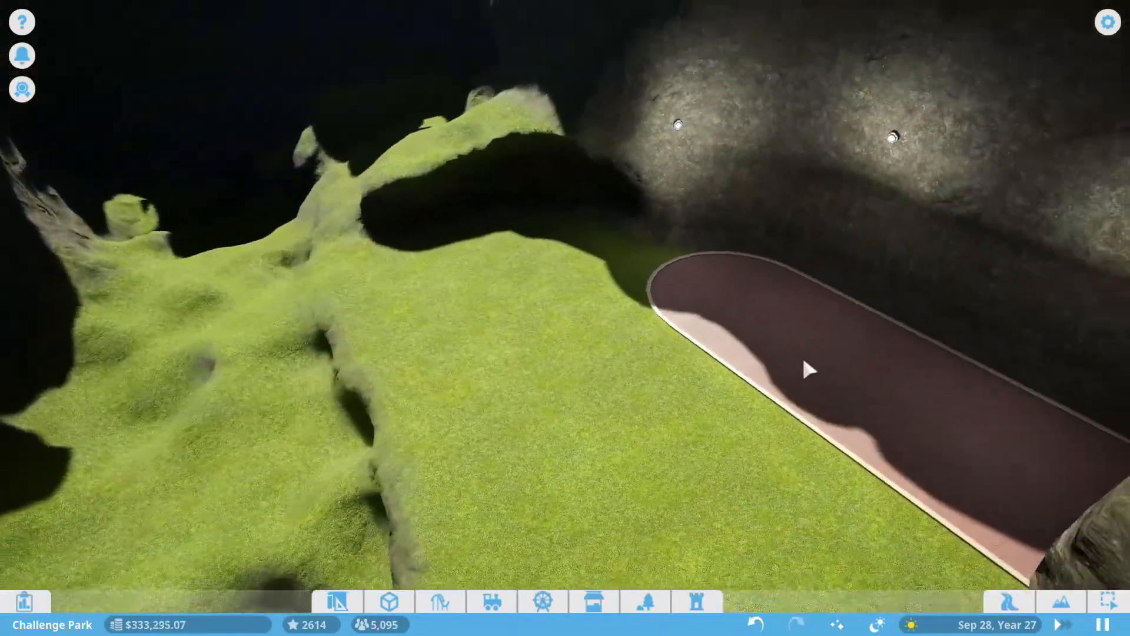
Step: Lay a zigzag wooden queue path with railings across the cave floor
{"action": "left_click", "coordinate": [1060, 602]}
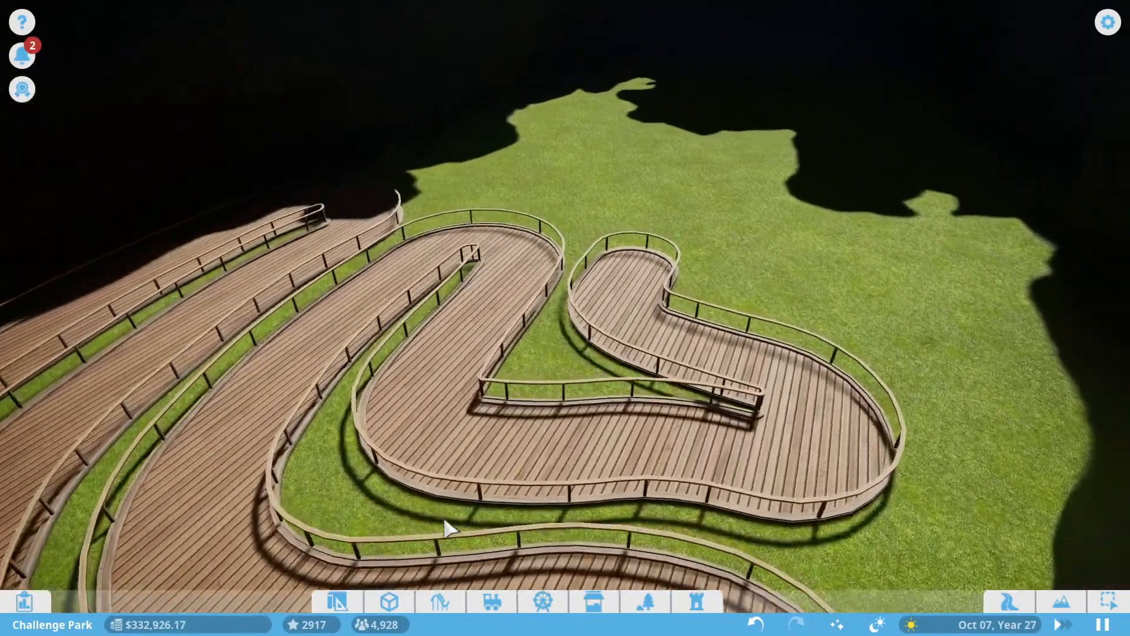
Step: Choose the Water Coaster from the Coasters list and place the Cascade 4 station past the queue
{"action": "left_click", "coordinate": [439, 603]}
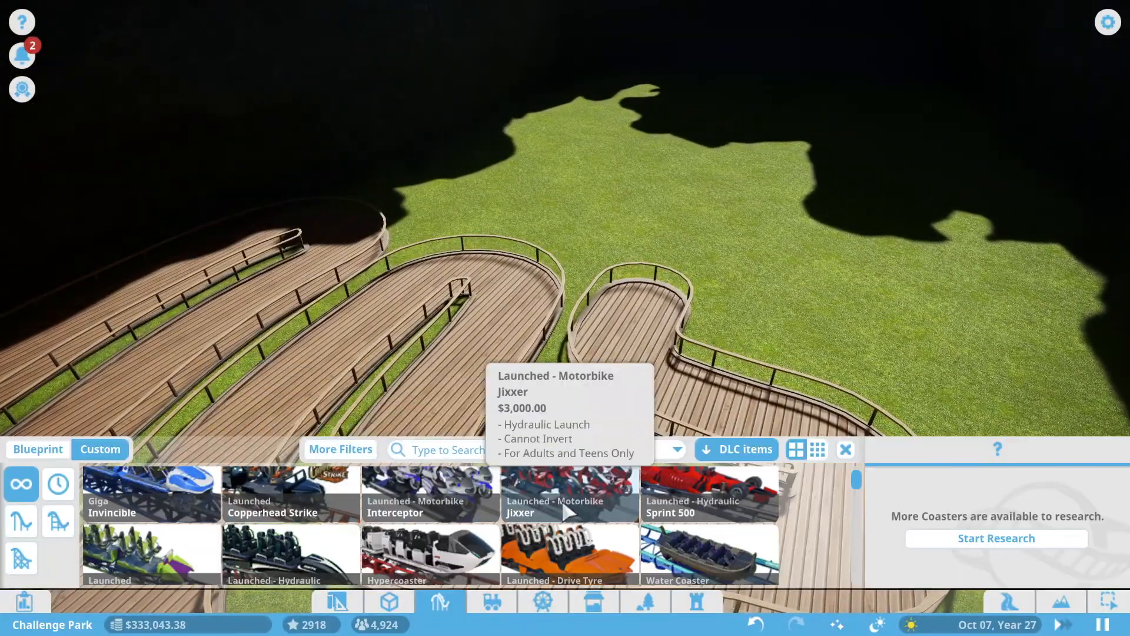
{"action": "left_click", "coordinate": [708, 501]}
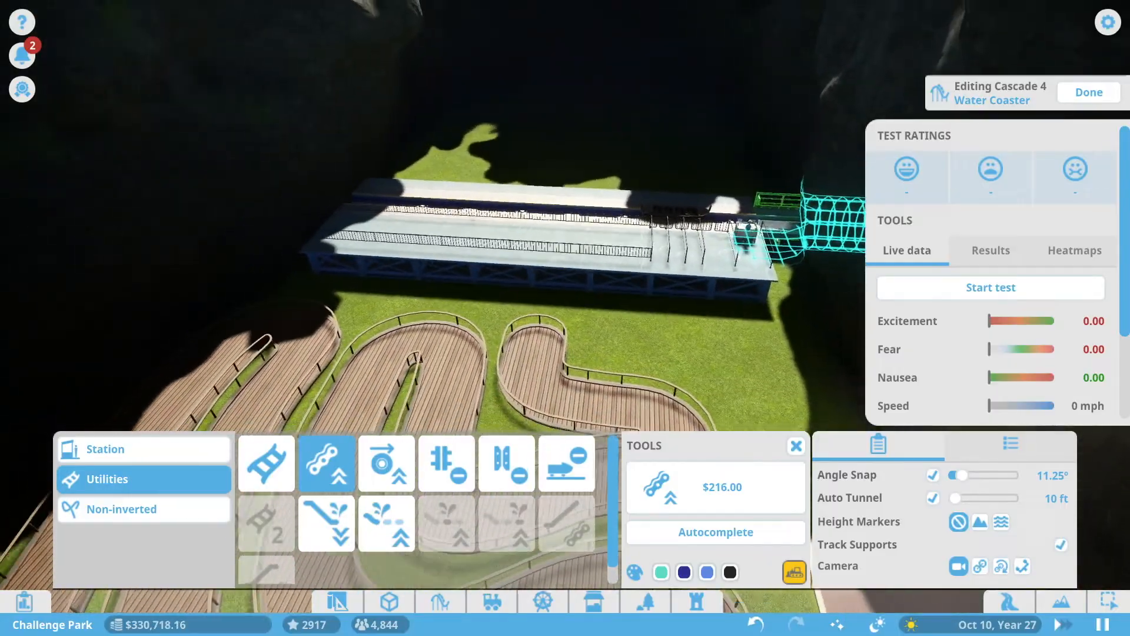
Step: Place Cascade 4's entrance and exit beside the station and run chain-lift track out through the cliff
{"action": "left_click", "coordinate": [1088, 91]}
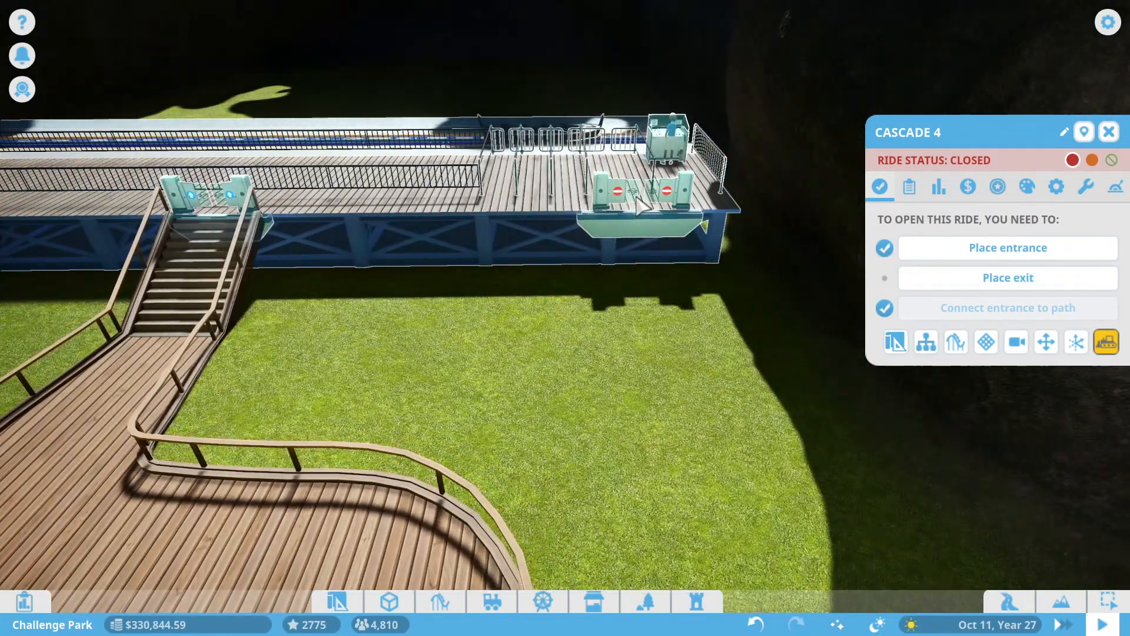
{"action": "left_click", "coordinate": [909, 187]}
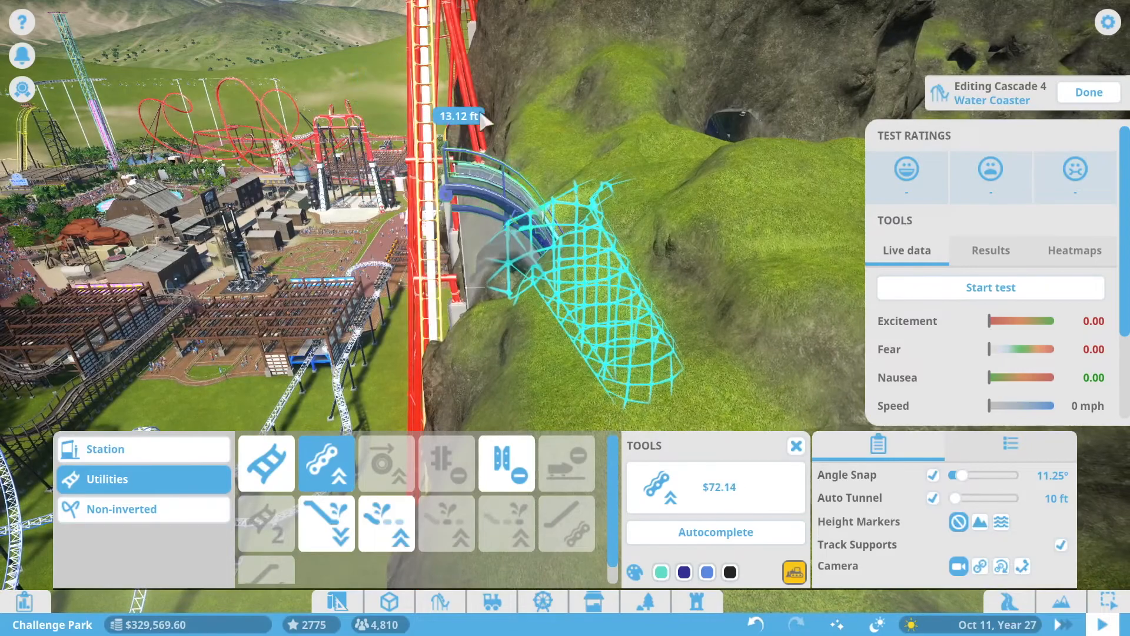
Step: Add a lift piece at the cliff opening, then continue with plain Standard Track along the ridge
{"action": "left_click", "coordinate": [714, 486]}
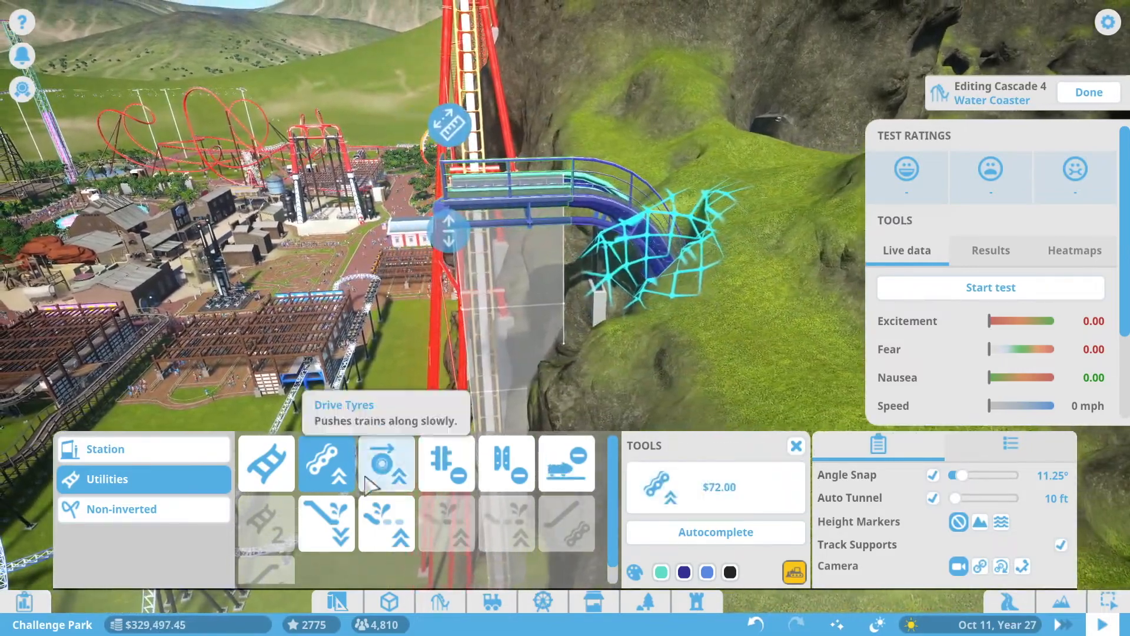
{"action": "mouse_move", "coordinate": [266, 462]}
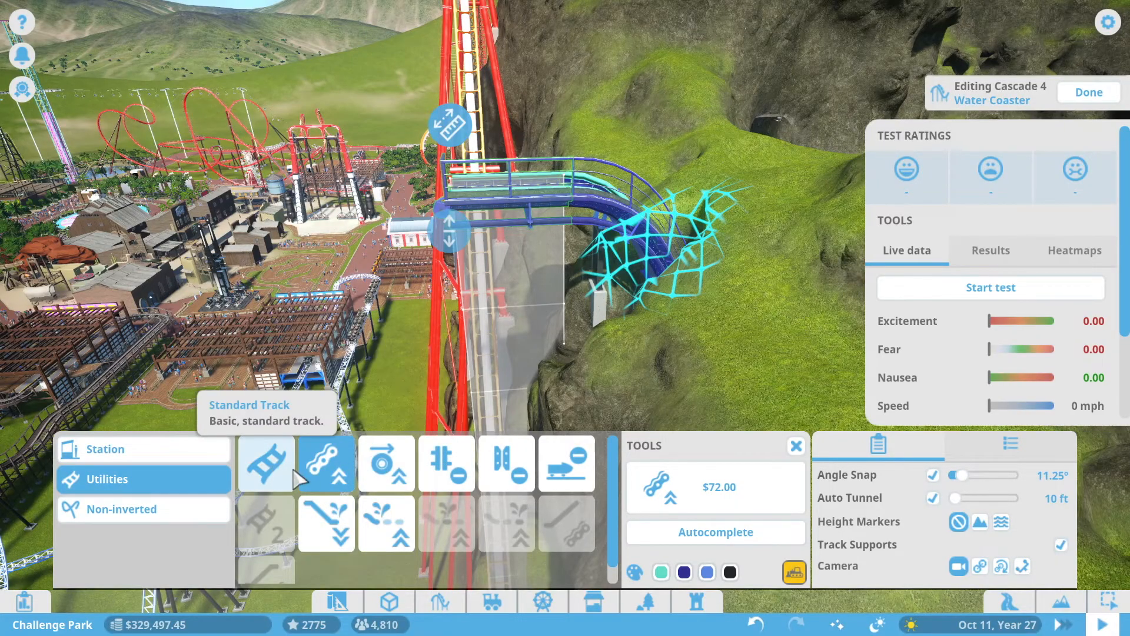
{"action": "left_click", "coordinate": [265, 464]}
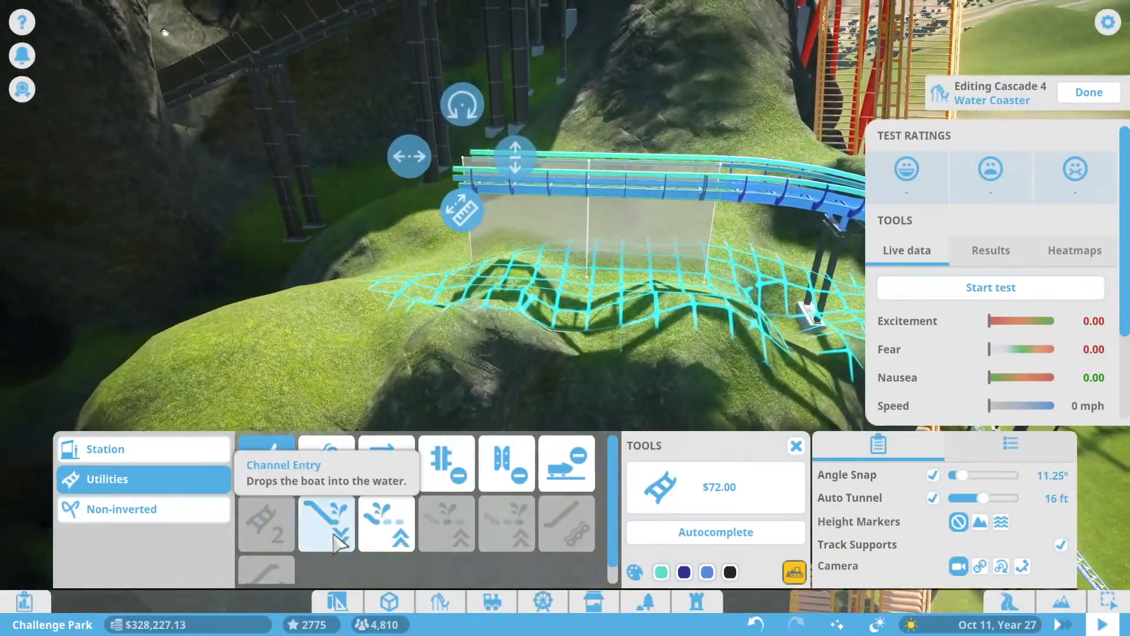
Step: Drop the boats into a water channel via Channel Entry, then add a Conveyor Belt Chain Lift Start out of it
{"action": "left_click", "coordinate": [326, 523]}
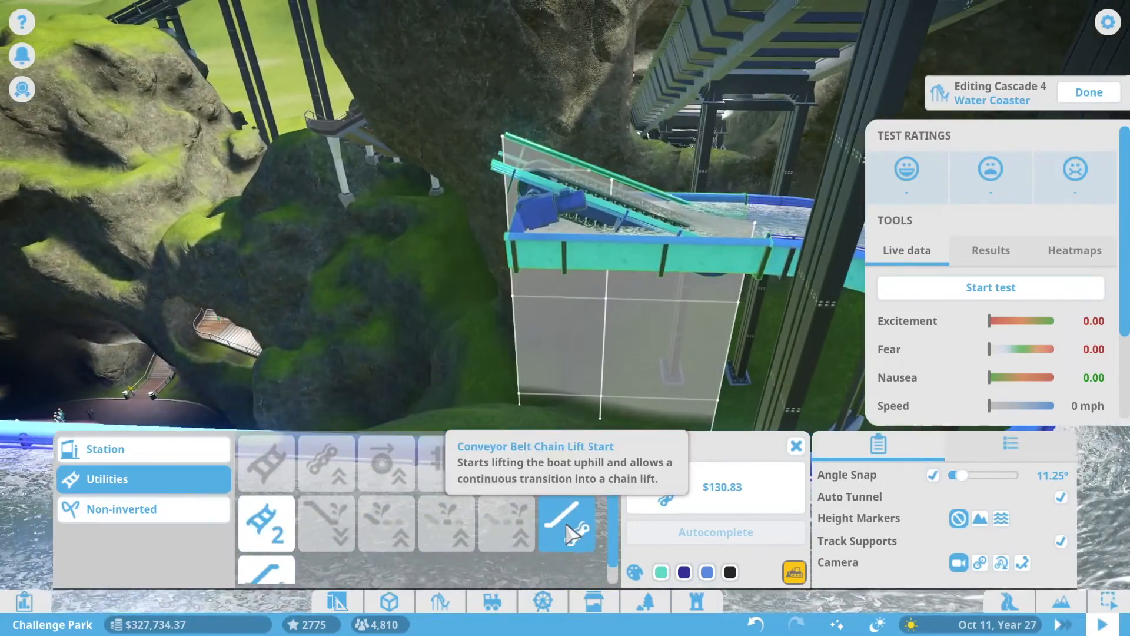
{"action": "left_click", "coordinate": [566, 523]}
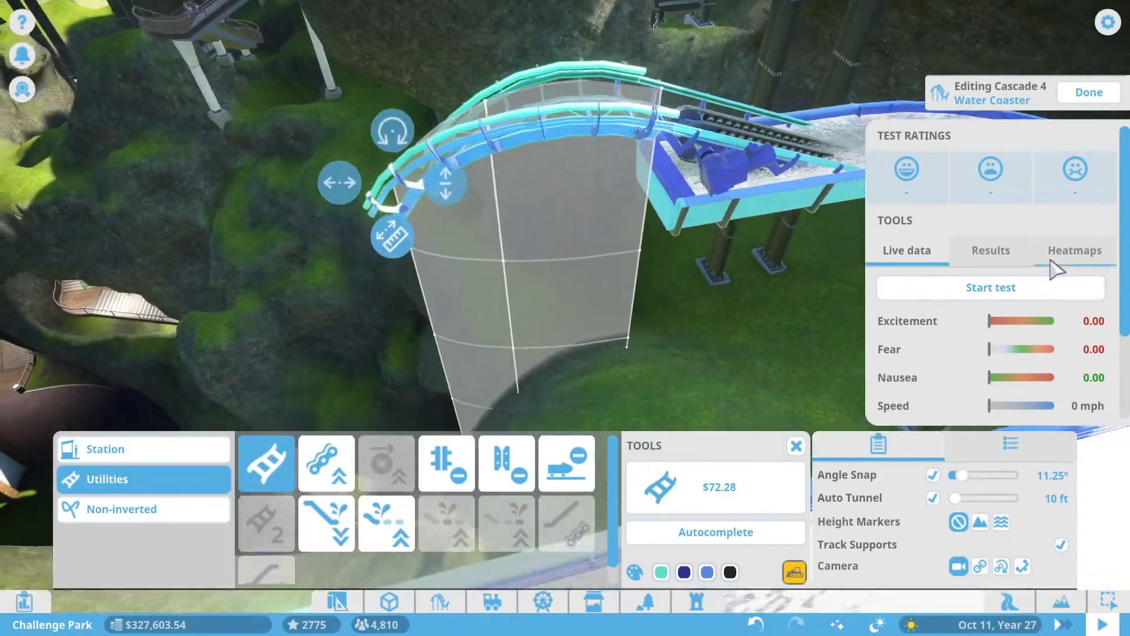
Step: Run a test of Cascade 4 with a boat on the track, then stop the test to resume building
{"action": "left_click", "coordinate": [990, 287]}
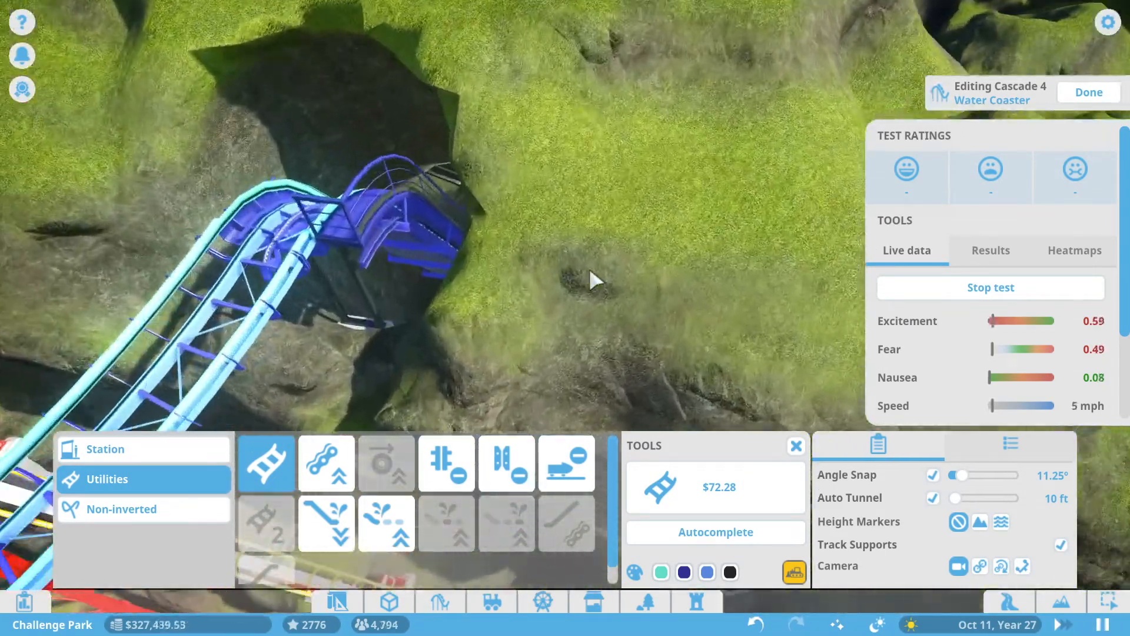
{"action": "left_click", "coordinate": [326, 464]}
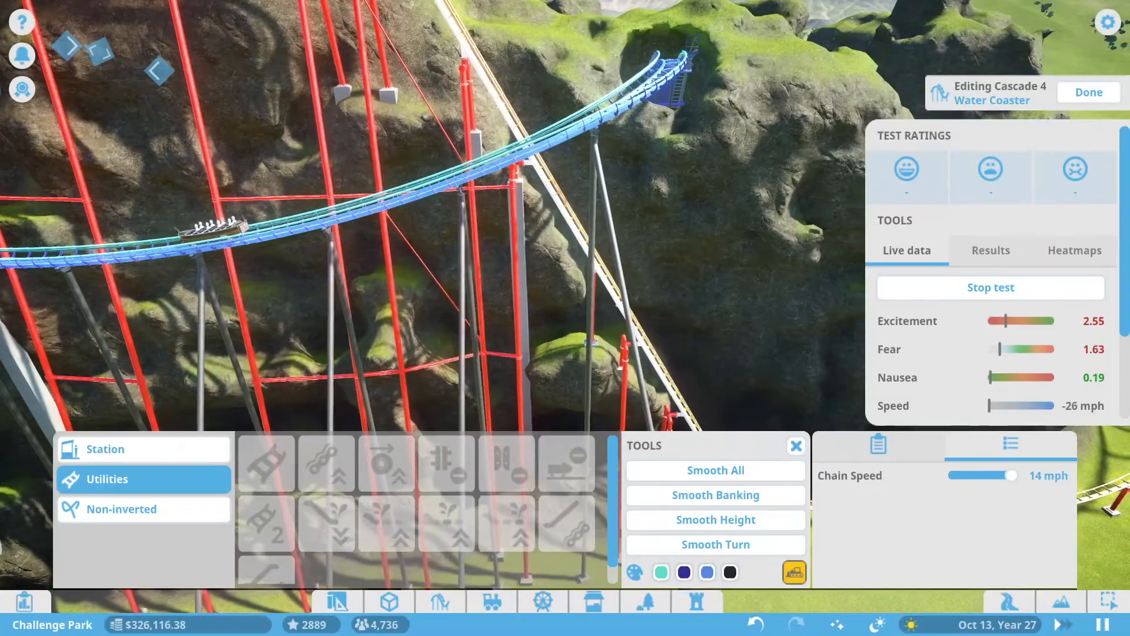
{"action": "left_click", "coordinate": [990, 287]}
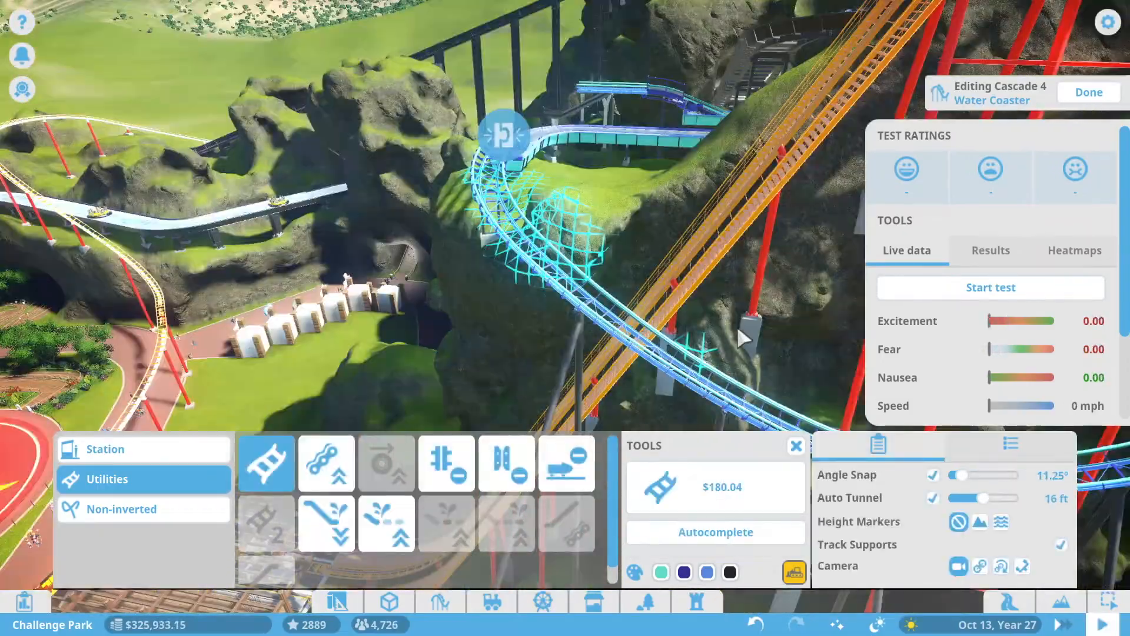
Step: Smooth the long track stretch along the cliff and restart the test run
{"action": "left_click", "coordinate": [506, 463]}
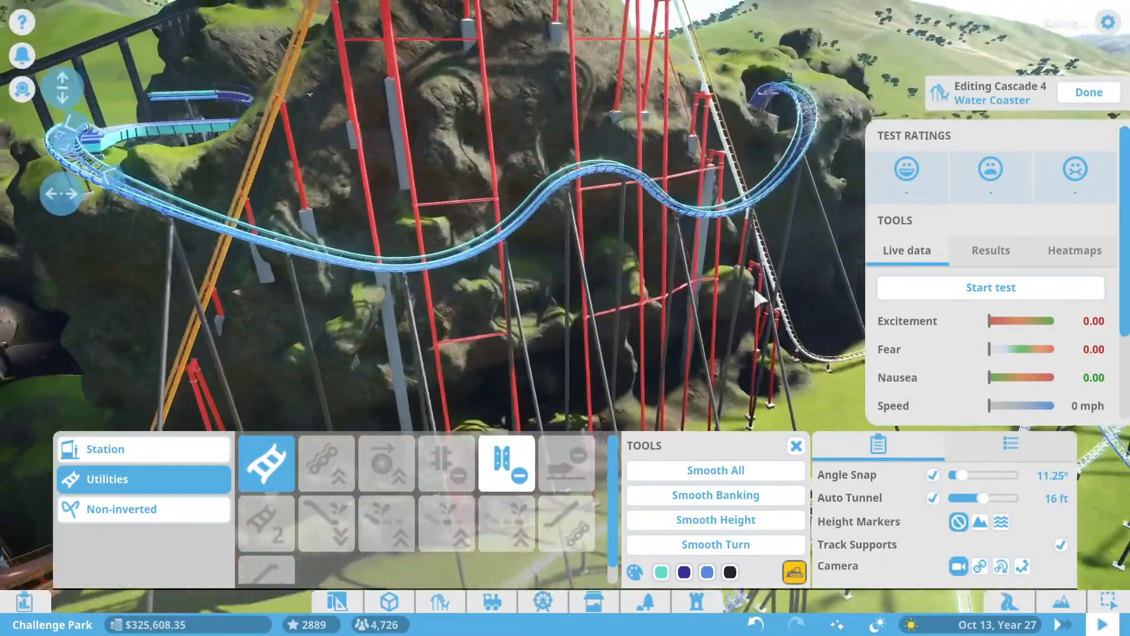
{"action": "left_click", "coordinate": [990, 287]}
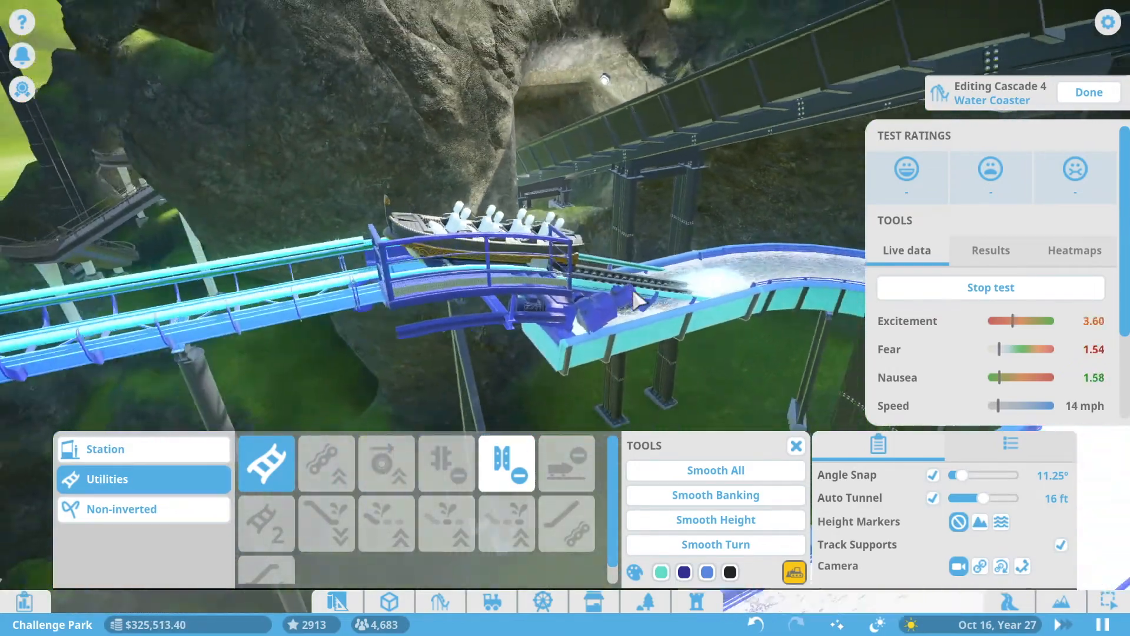
{"action": "left_click", "coordinate": [990, 287]}
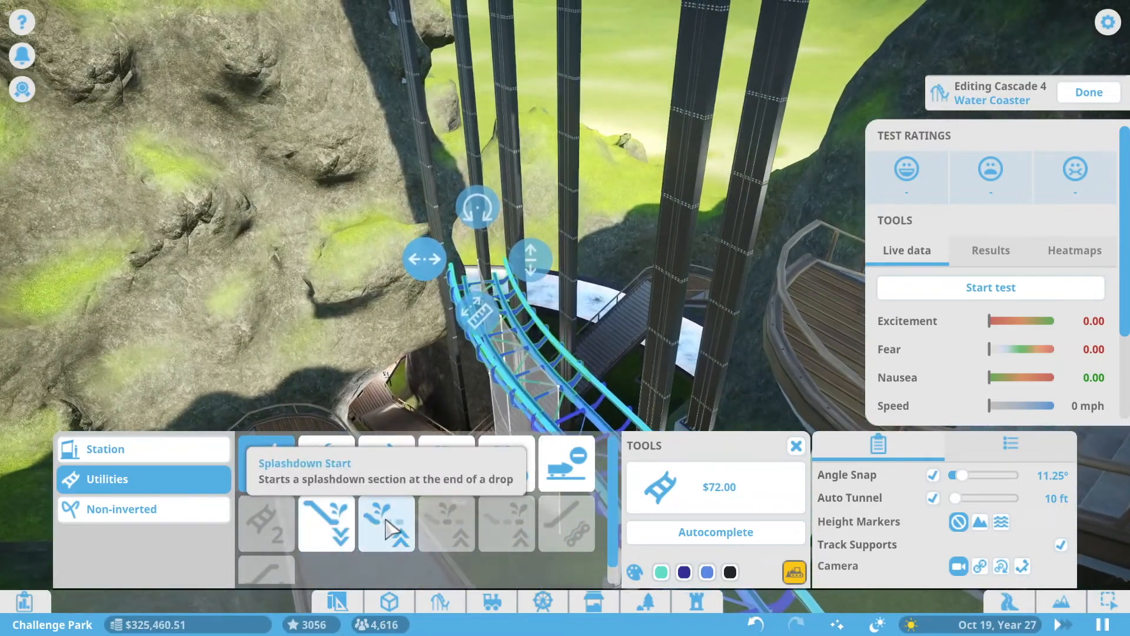
Step: Add a Splashdown Start with straight track, then a Channel Entry dropping the boat into water
{"action": "left_click", "coordinate": [386, 524]}
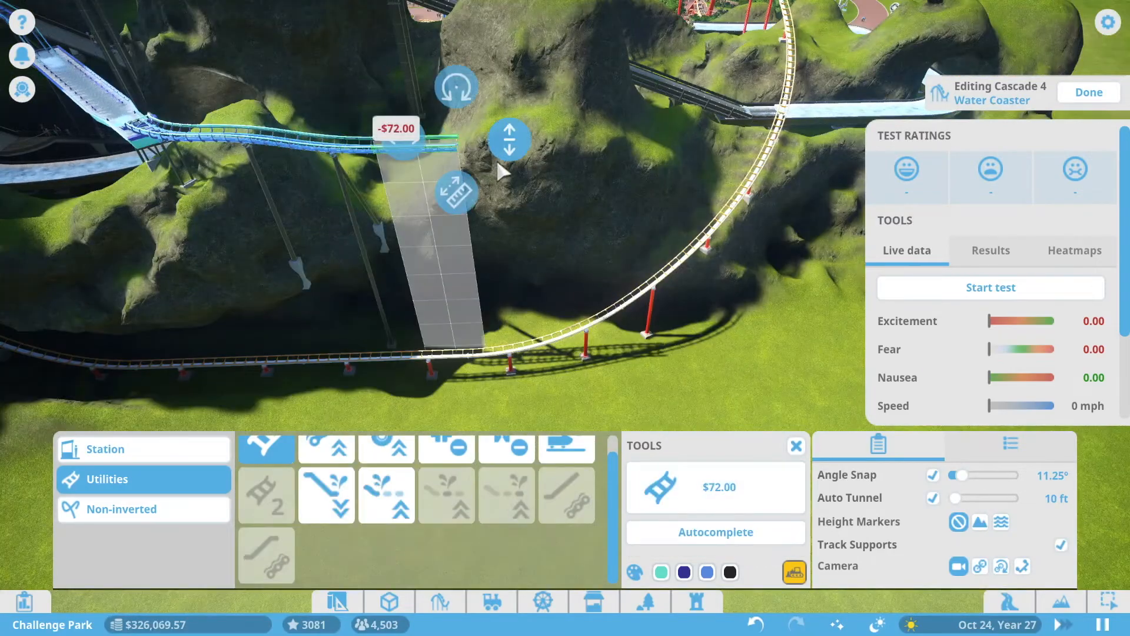
{"action": "left_click", "coordinate": [715, 488]}
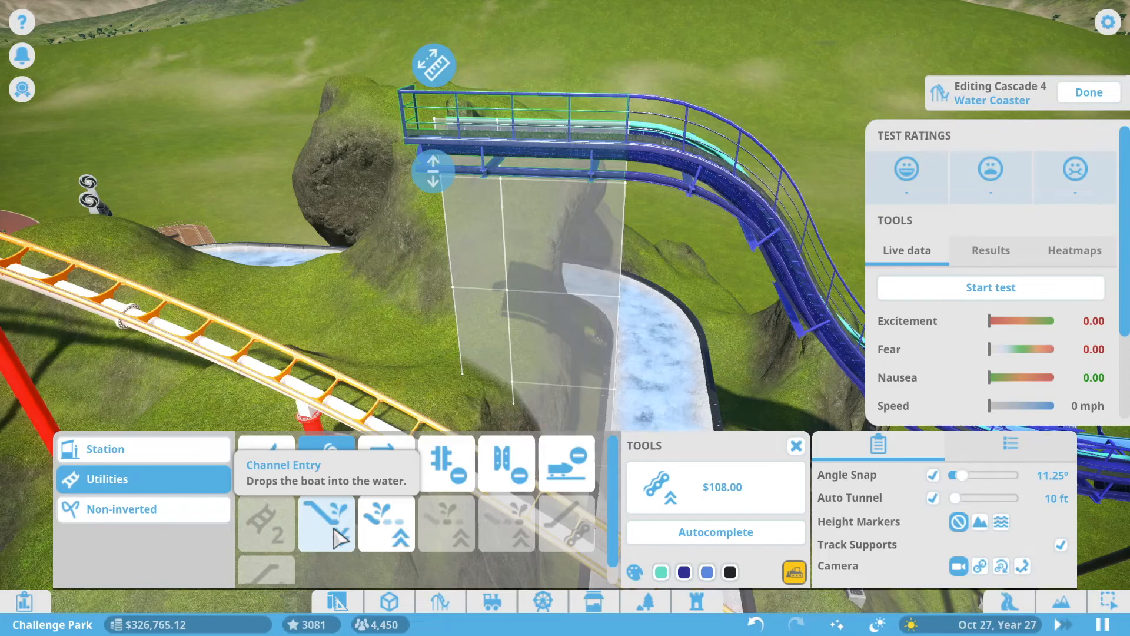
{"action": "left_click", "coordinate": [326, 522]}
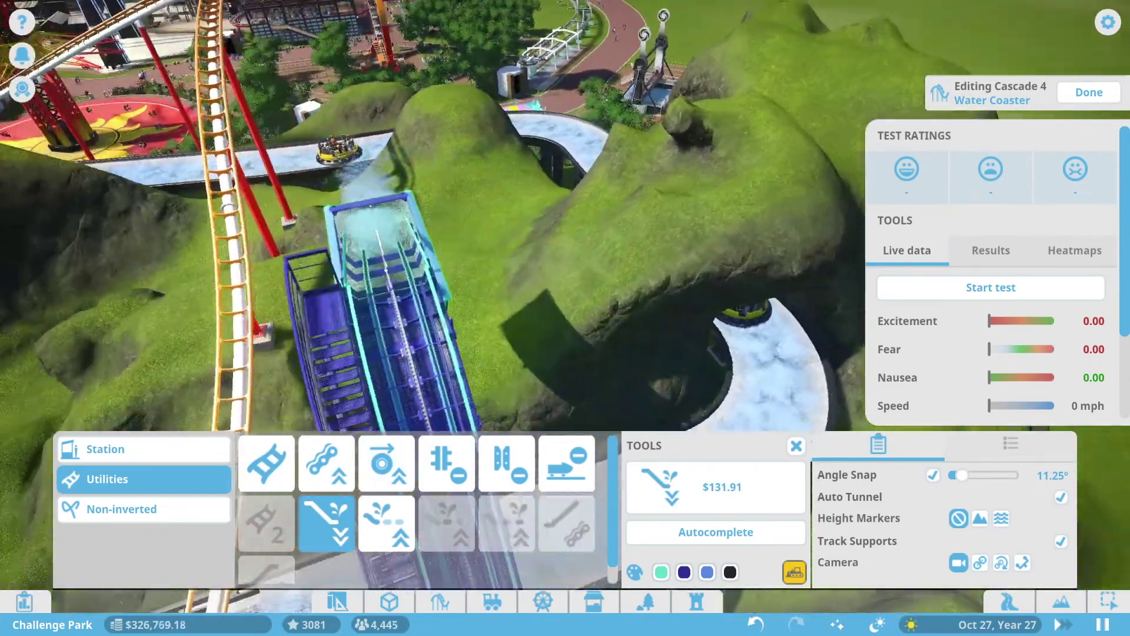
{"action": "left_click", "coordinate": [996, 287]}
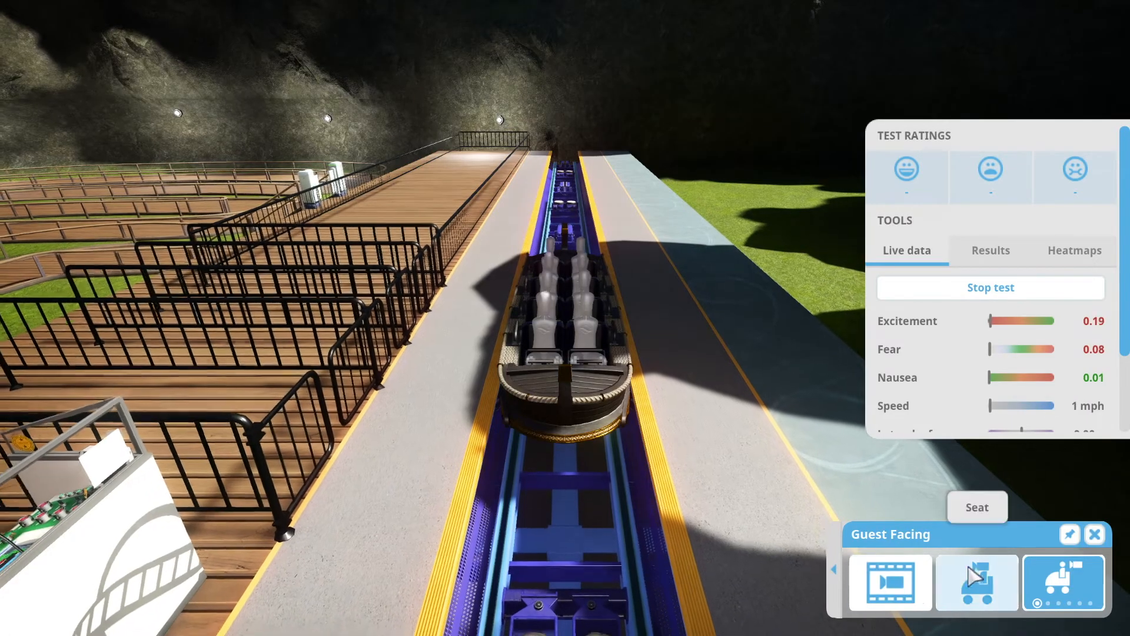
Step: Ride along in the boat's seat view as excitement passes 5.6, return overhead and stop the test
{"action": "left_click", "coordinate": [976, 581]}
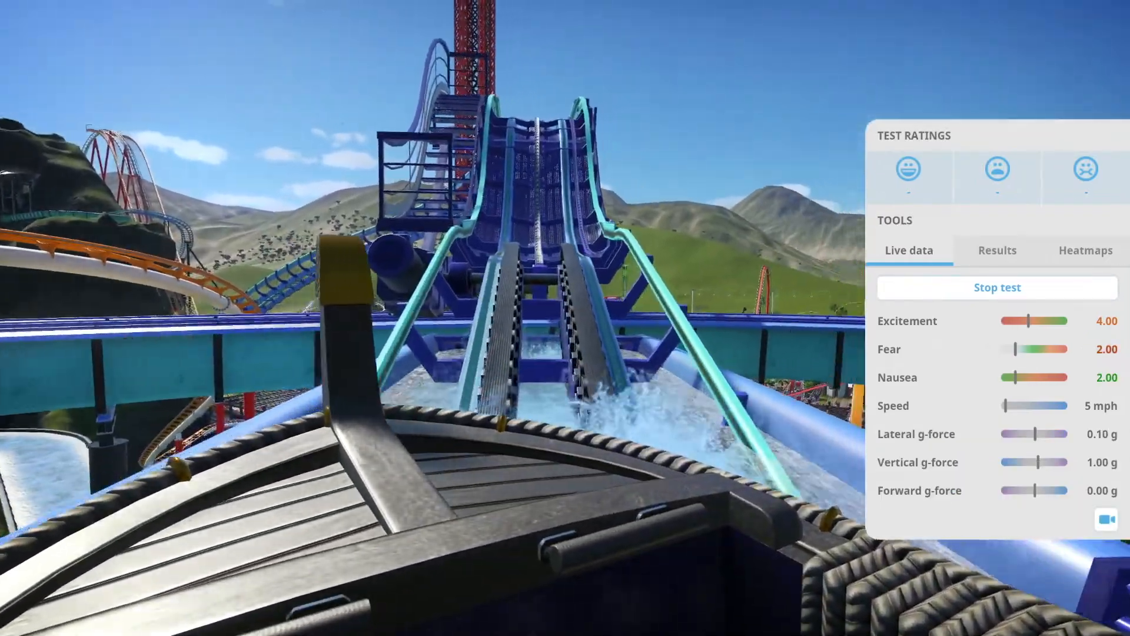
{"action": "left_click", "coordinate": [1106, 519]}
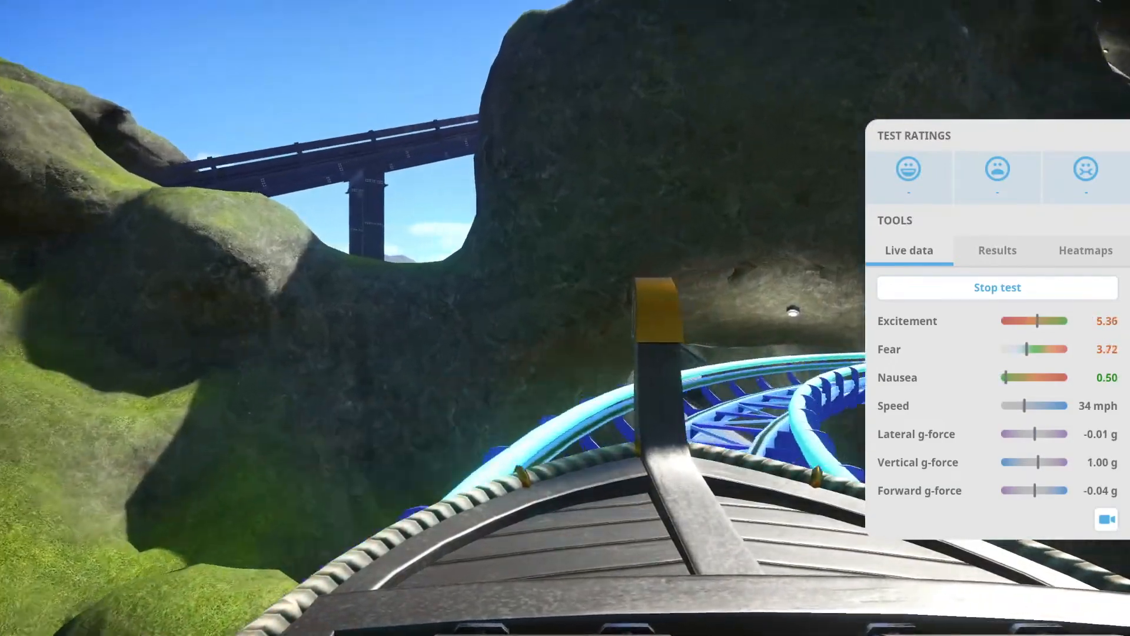
{"action": "left_click", "coordinate": [1107, 519]}
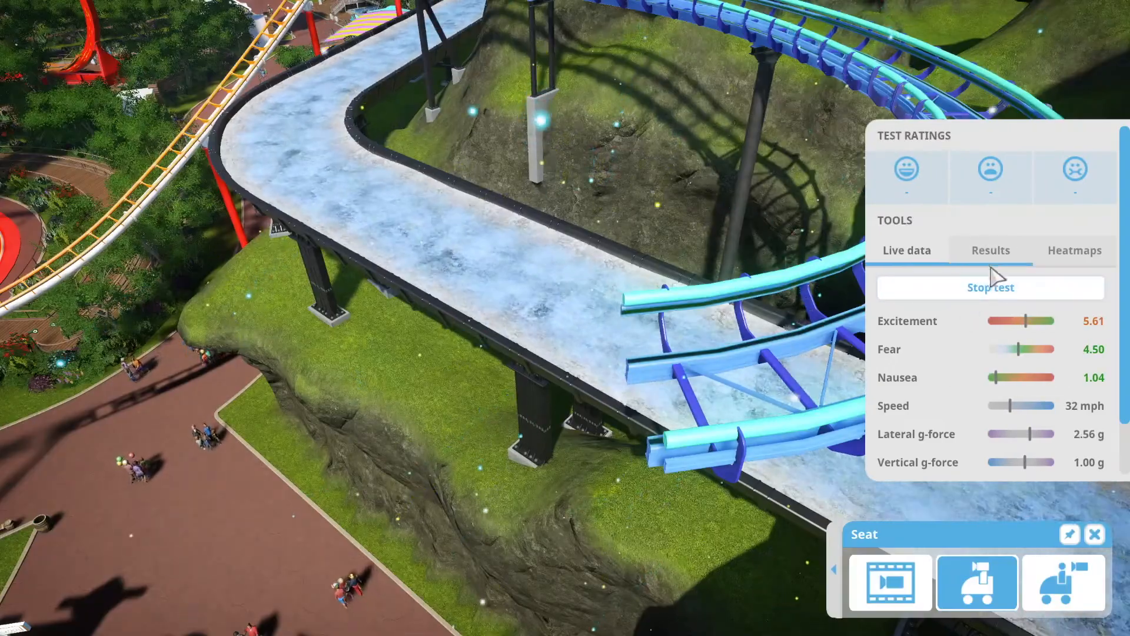
{"action": "left_click", "coordinate": [990, 287]}
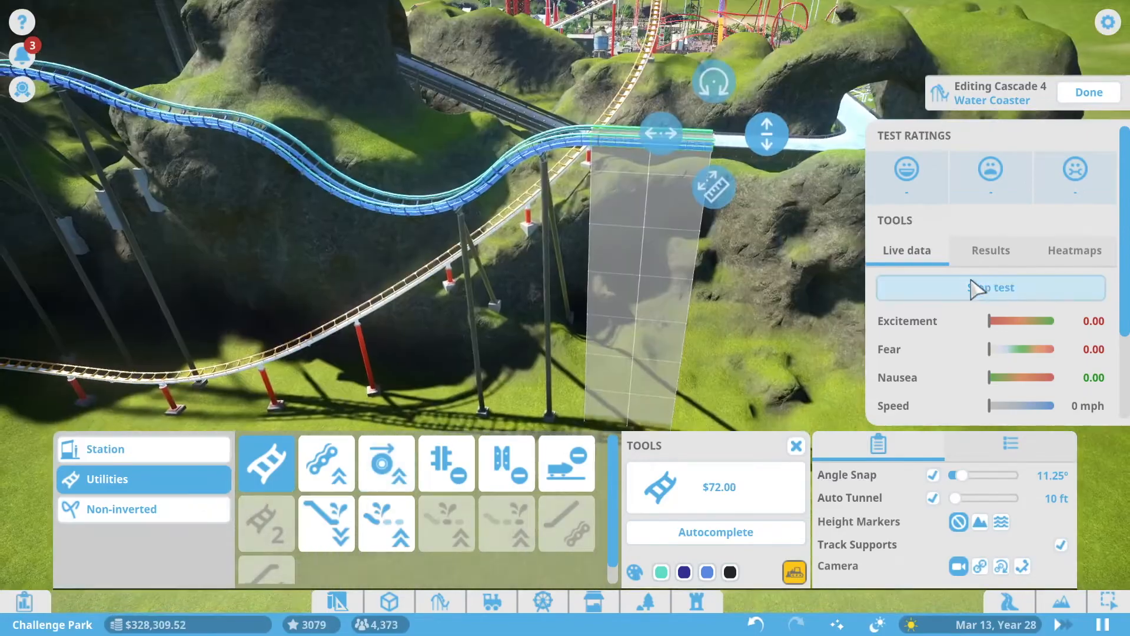
Step: Restart the test from Live data and place further straight track curving around the hillside
{"action": "left_click", "coordinate": [990, 287]}
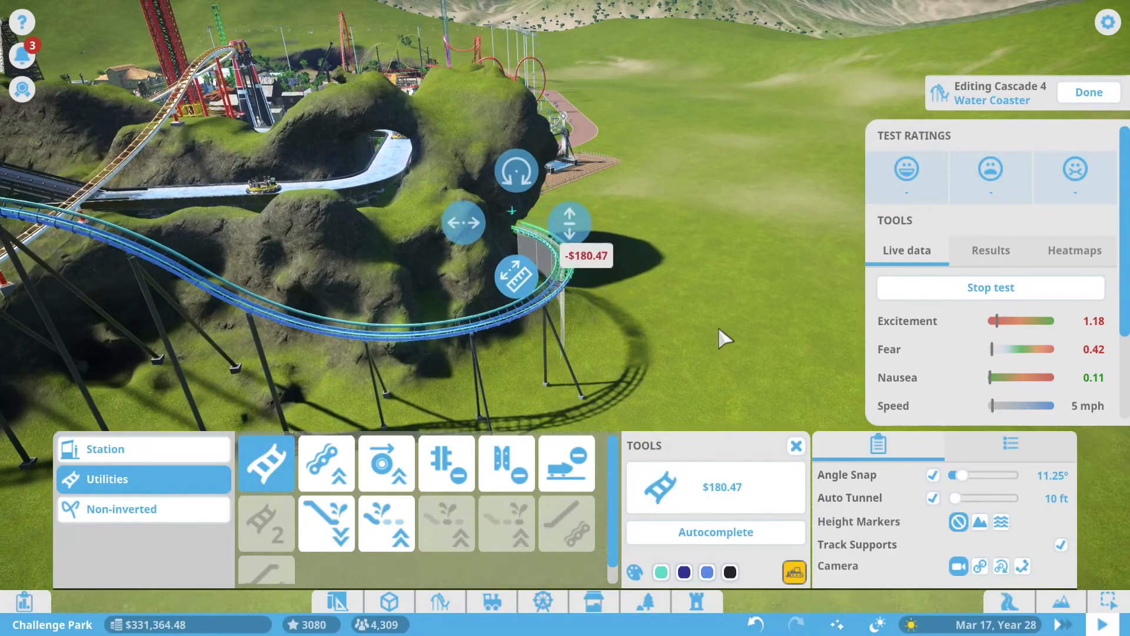
{"action": "left_click", "coordinate": [325, 463]}
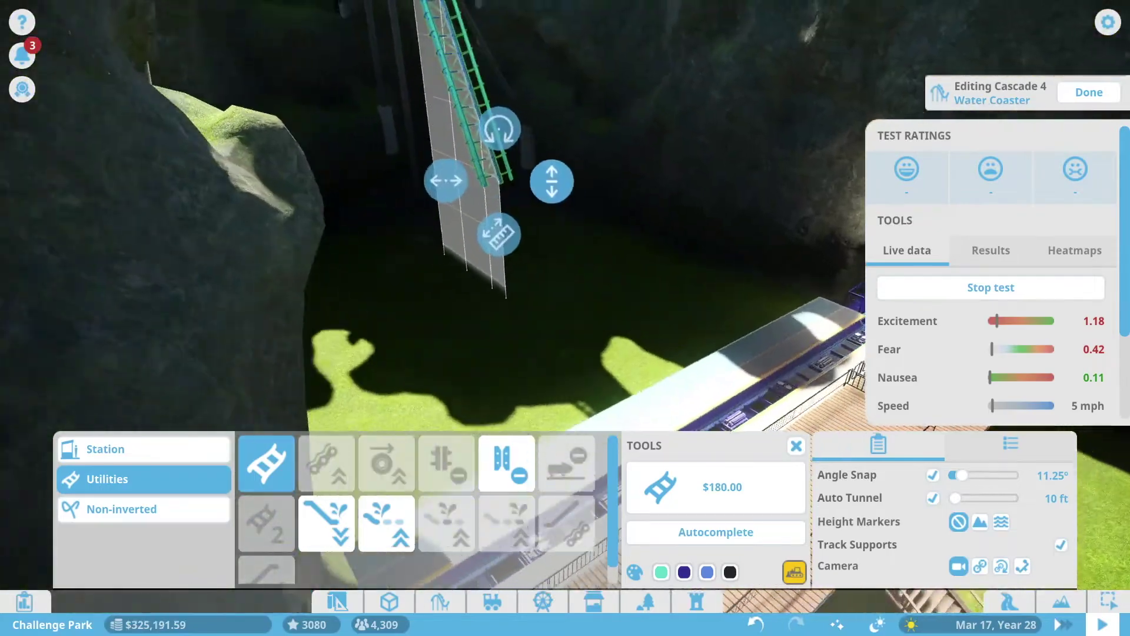
Step: Place a steep downhill section, a Splashdown Finish, then a Channel Entry piece from Utilities
{"action": "left_click", "coordinate": [387, 523]}
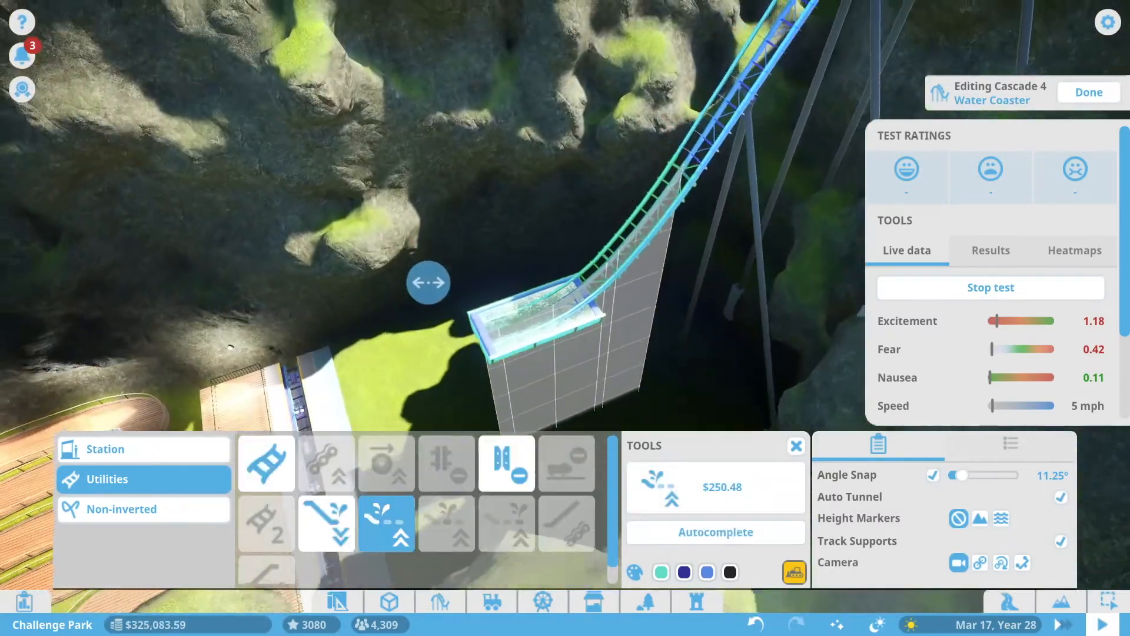
{"action": "left_click", "coordinate": [506, 523]}
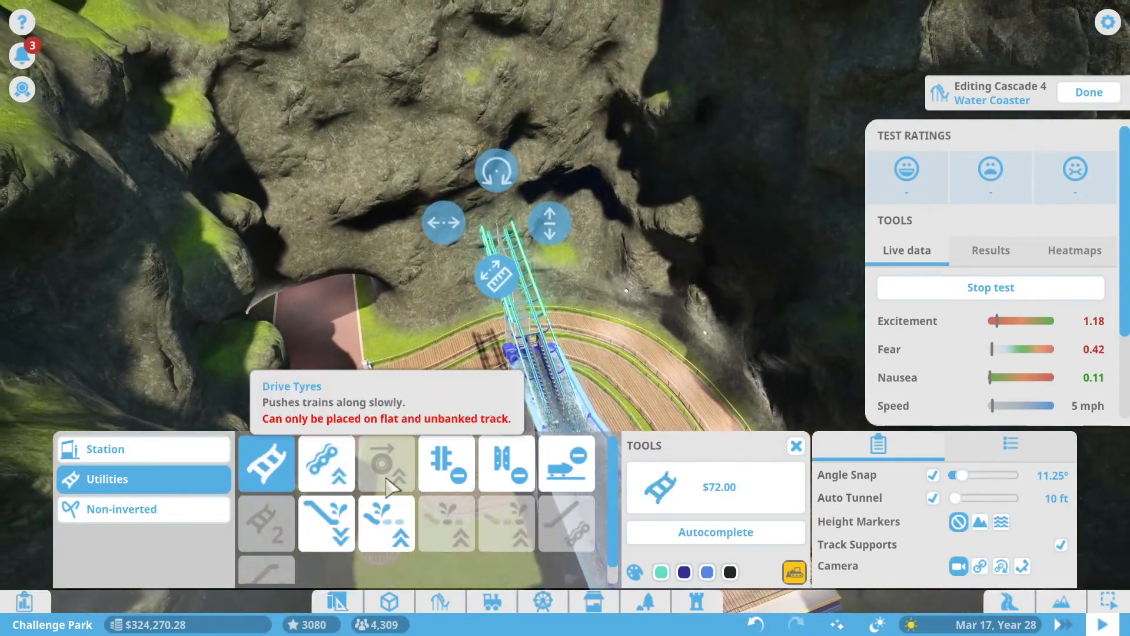
{"action": "left_click", "coordinate": [326, 462]}
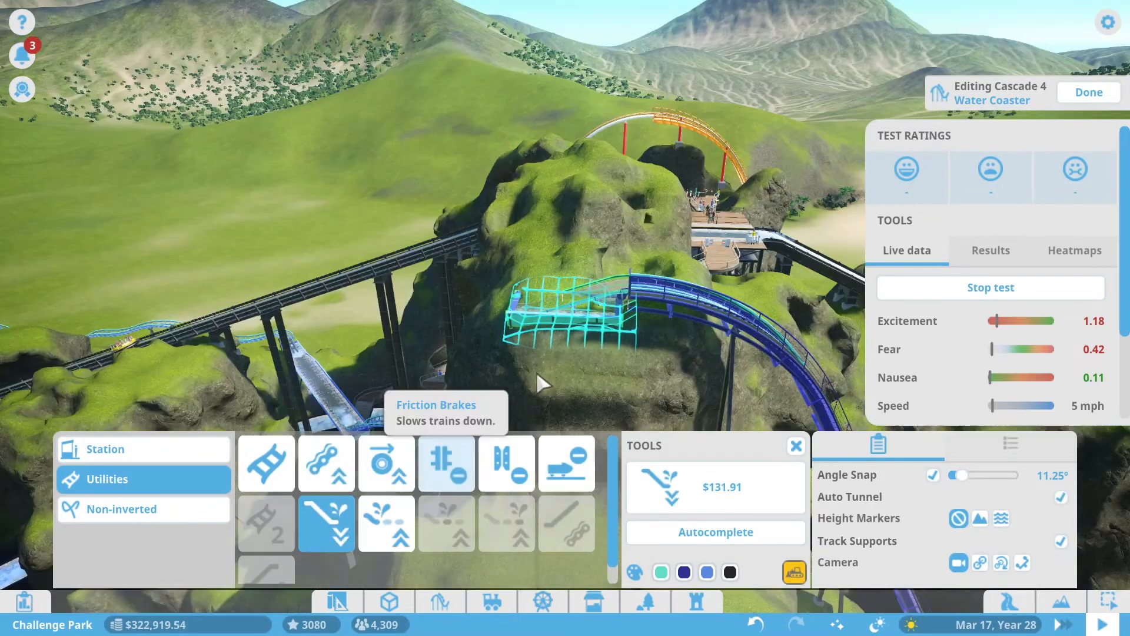
{"action": "left_click", "coordinate": [264, 523]}
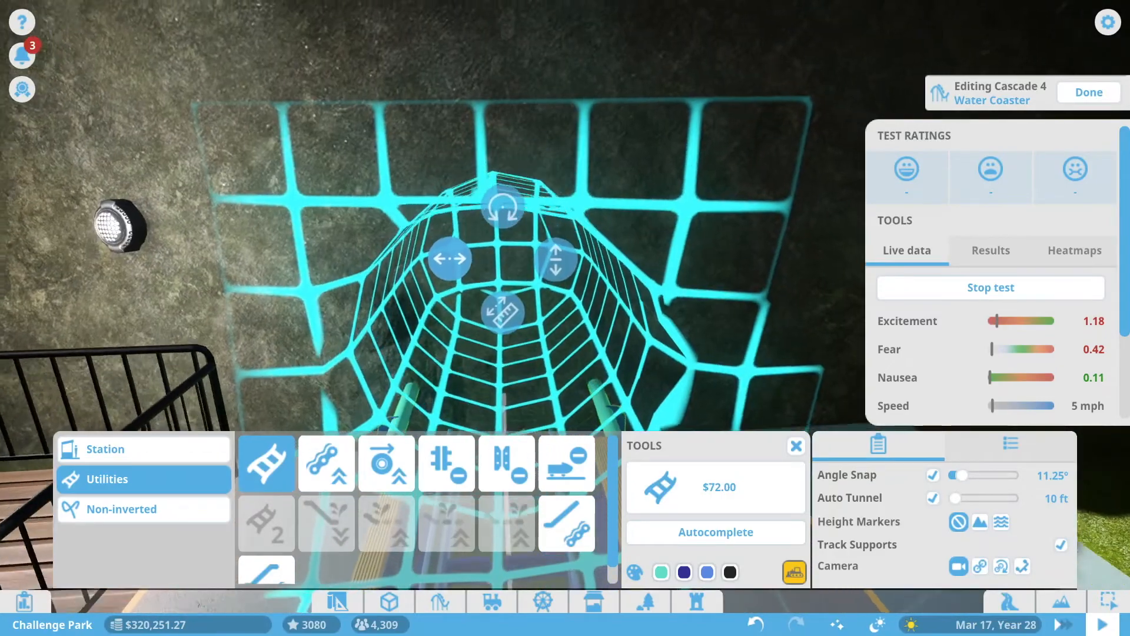
Step: Place the tunnel track piece and the next $72 curved section from Utilities during the test
{"action": "left_click", "coordinate": [386, 463]}
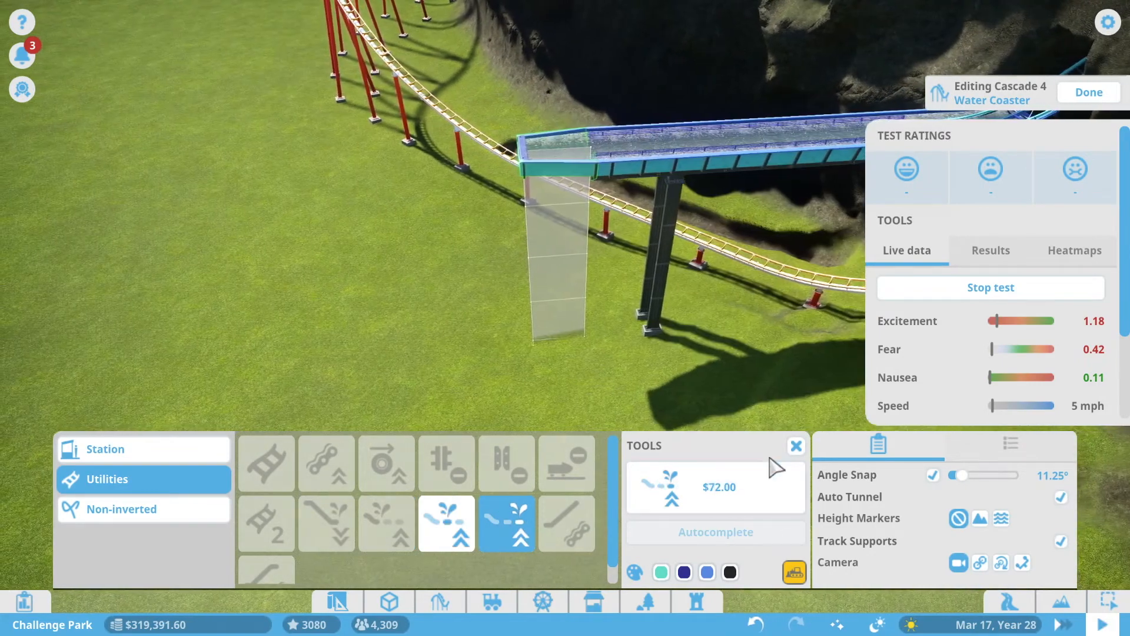
{"action": "left_click", "coordinate": [266, 523]}
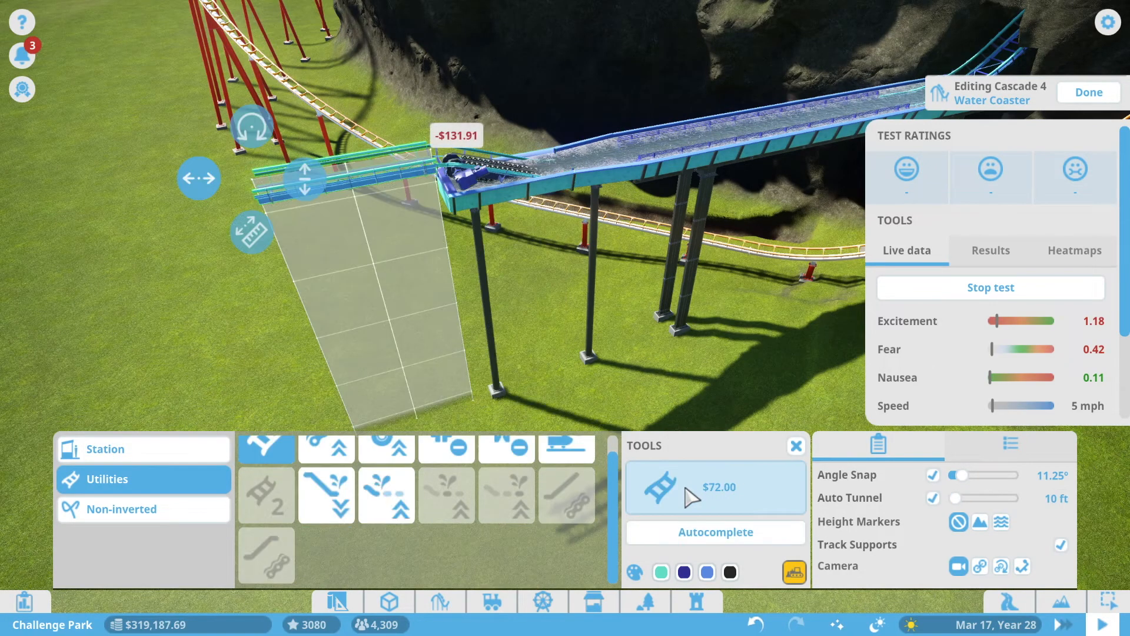
{"action": "left_click", "coordinate": [715, 532]}
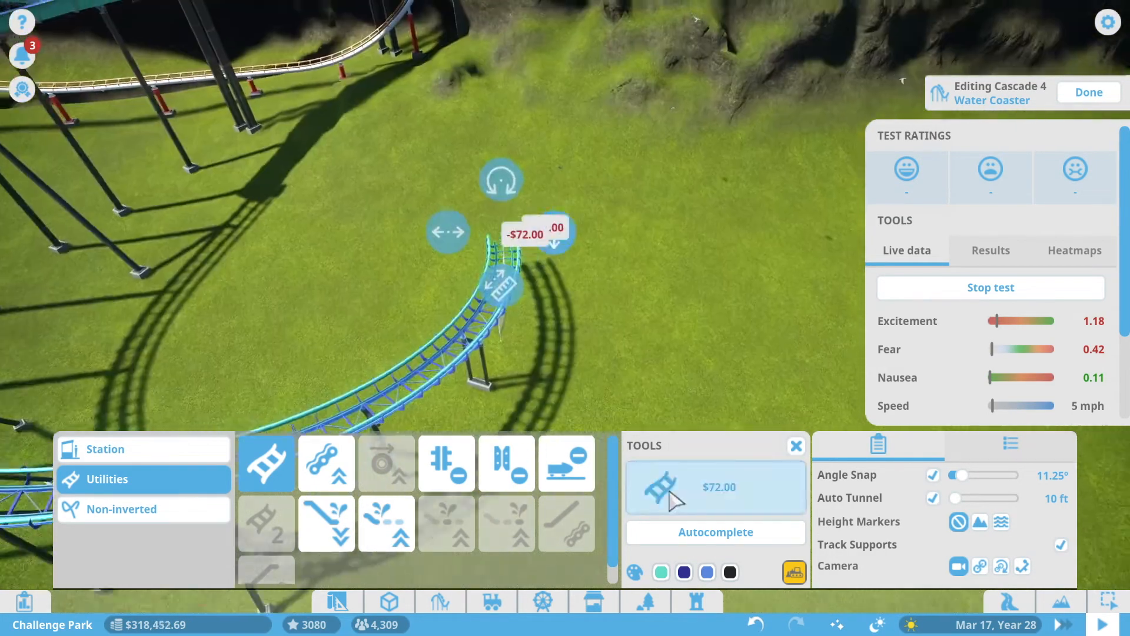
{"action": "left_click", "coordinate": [714, 532]}
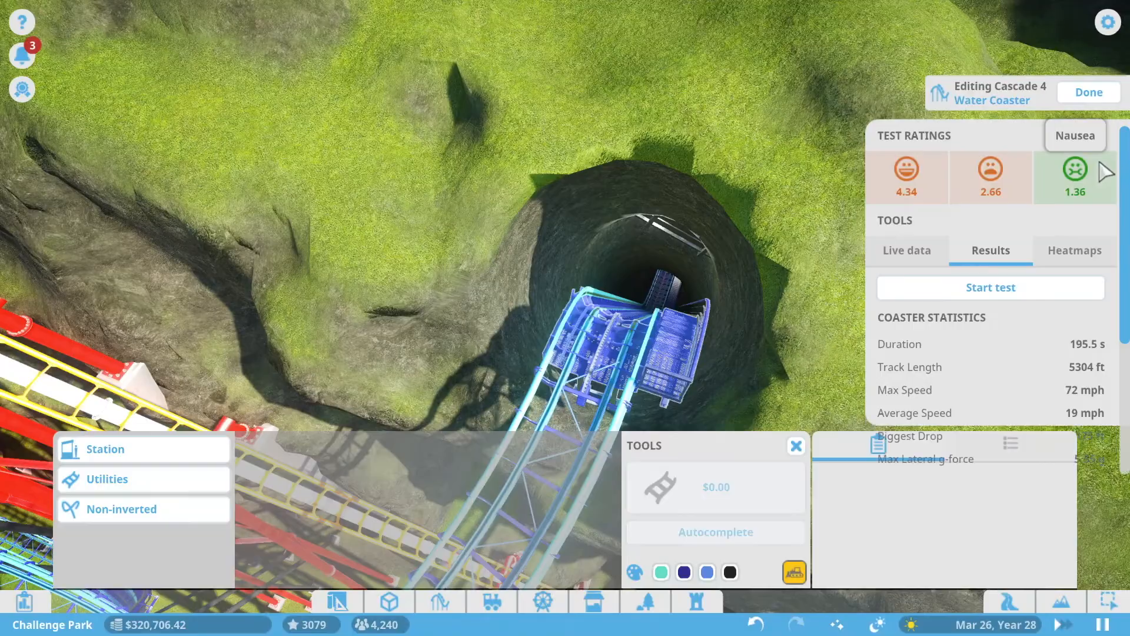
Step: Finish track editing, raise Number of trains to 20 in Ride Options and set status to testing
{"action": "left_click", "coordinate": [1088, 91]}
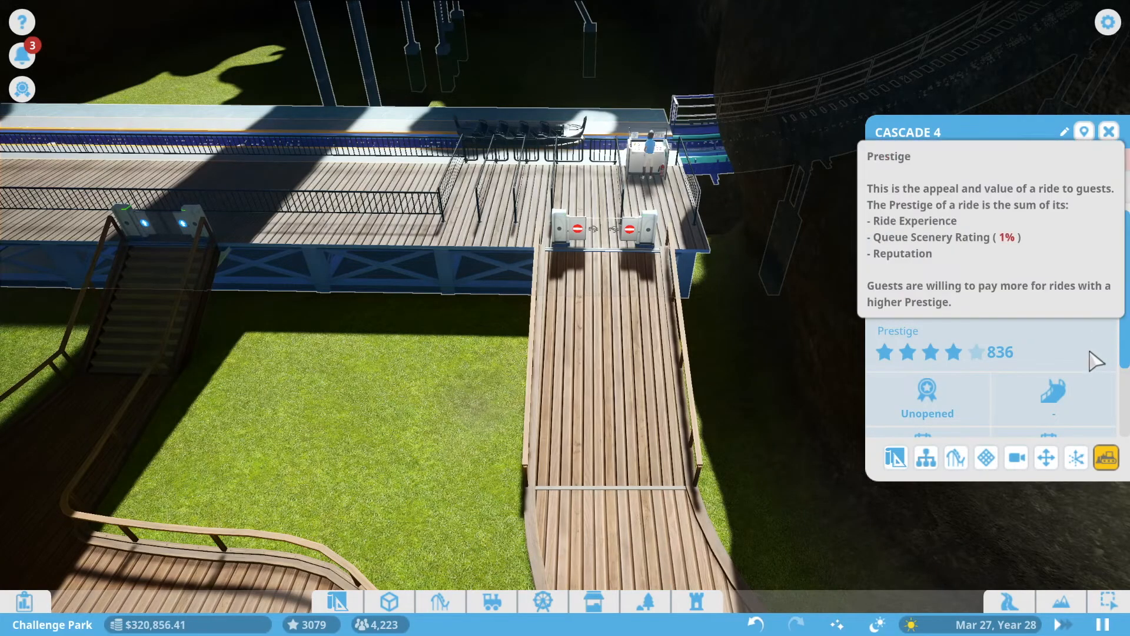
{"action": "left_click", "coordinate": [1047, 187]}
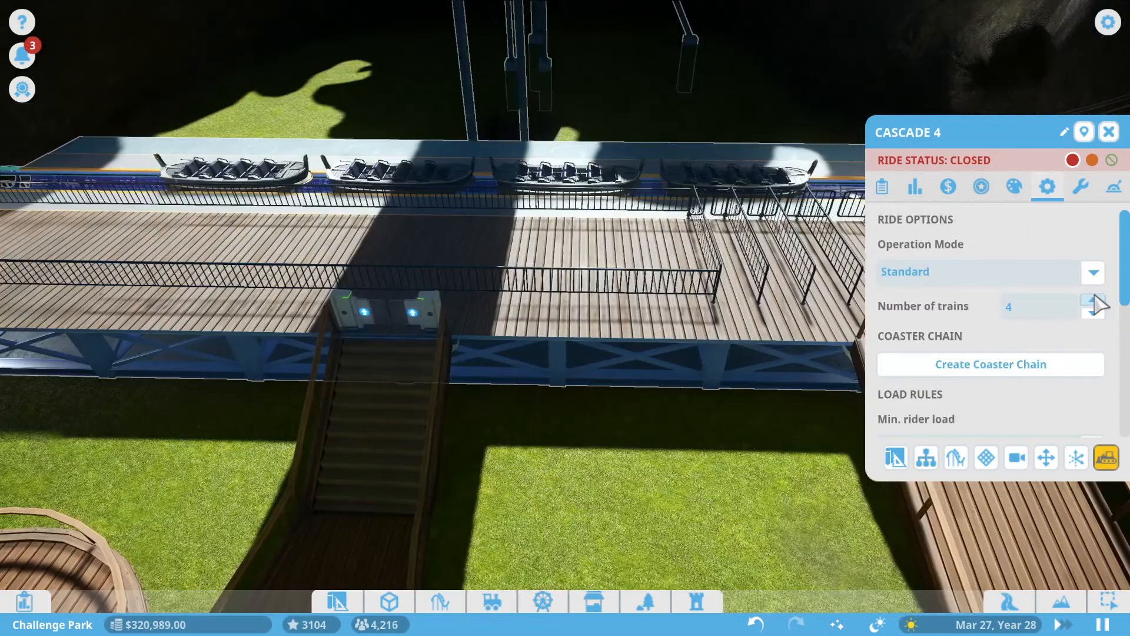
{"action": "left_click", "coordinate": [1094, 301]}
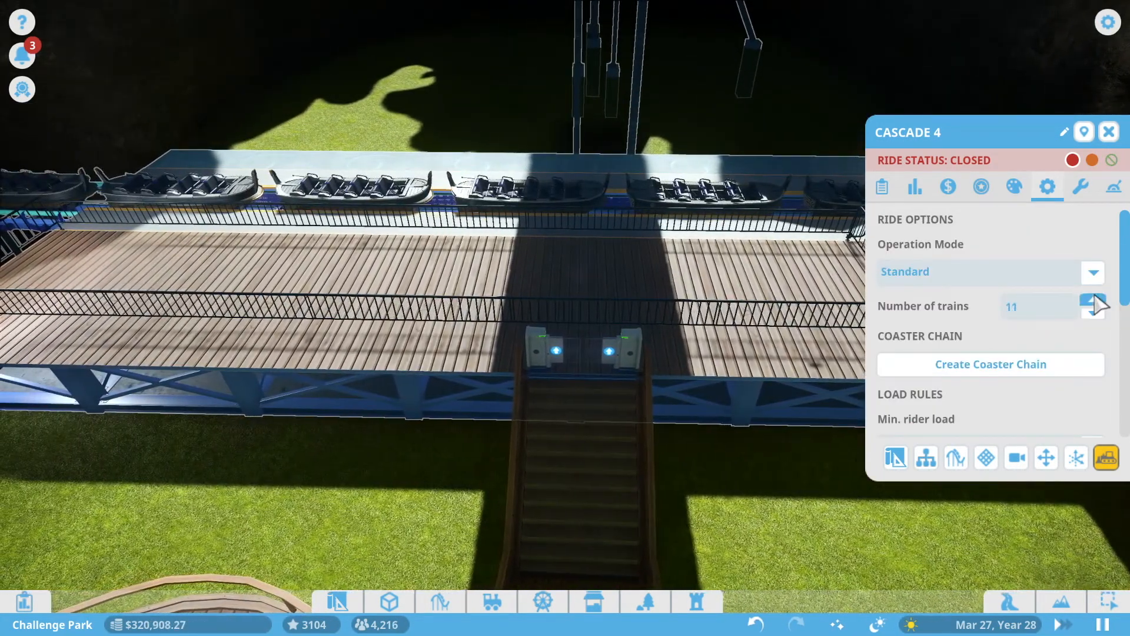
{"action": "left_click", "coordinate": [1092, 301]}
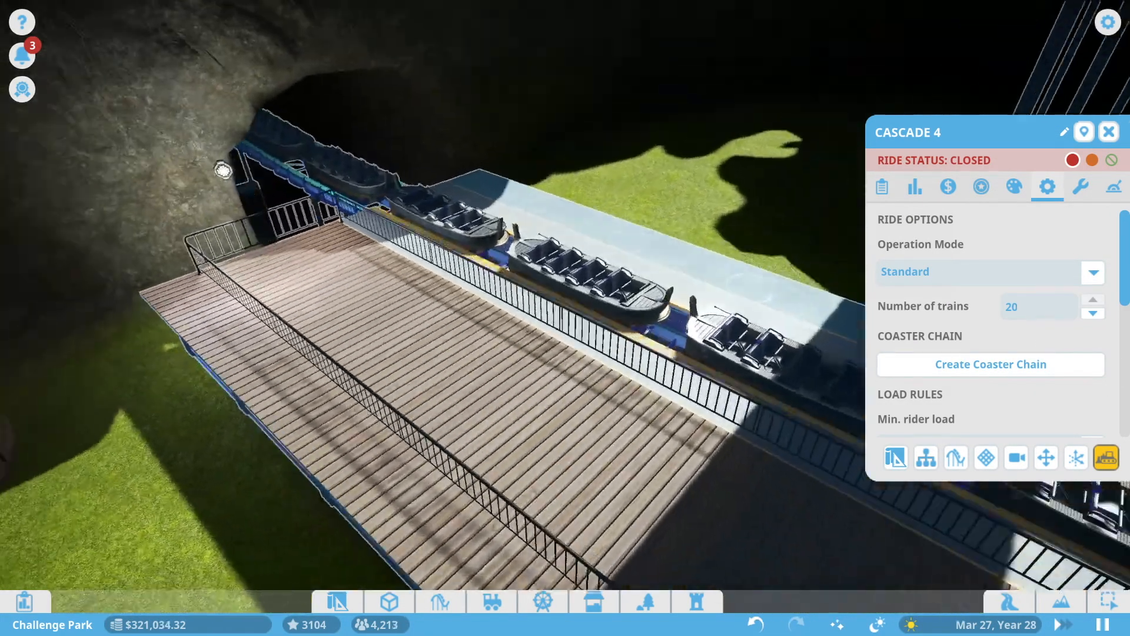
{"action": "left_click", "coordinate": [1013, 186]}
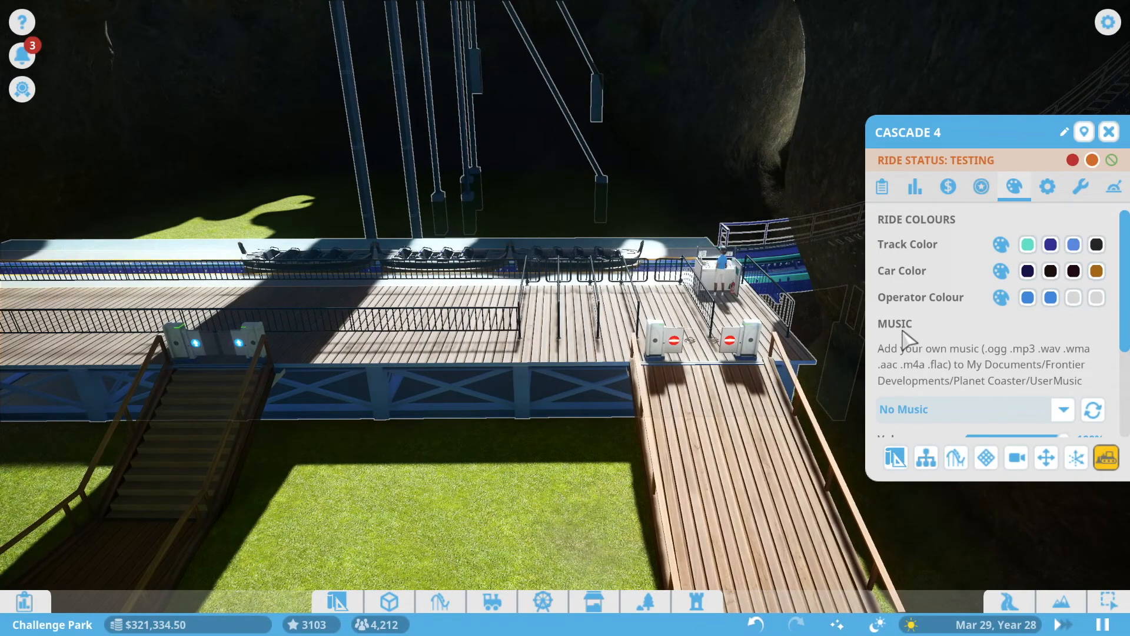
Step: Close the Cascade 4 window and bring up the Challenges list with claimable rewards
{"action": "scroll", "scroll_direction": "down", "scroll_amount": 3}
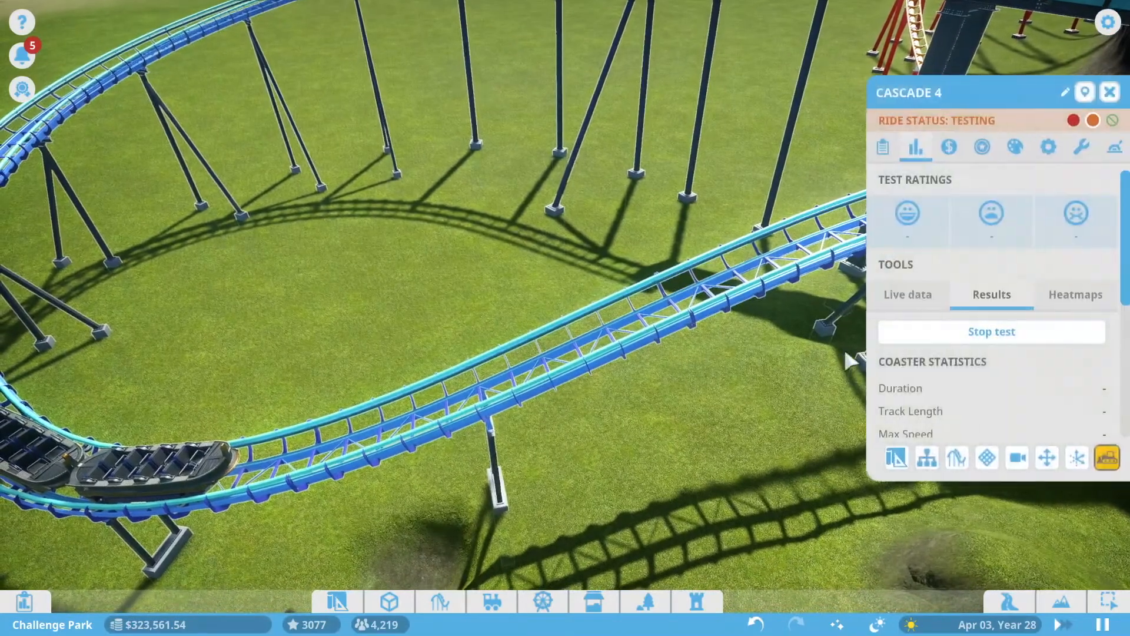
{"action": "left_click", "coordinate": [1014, 186]}
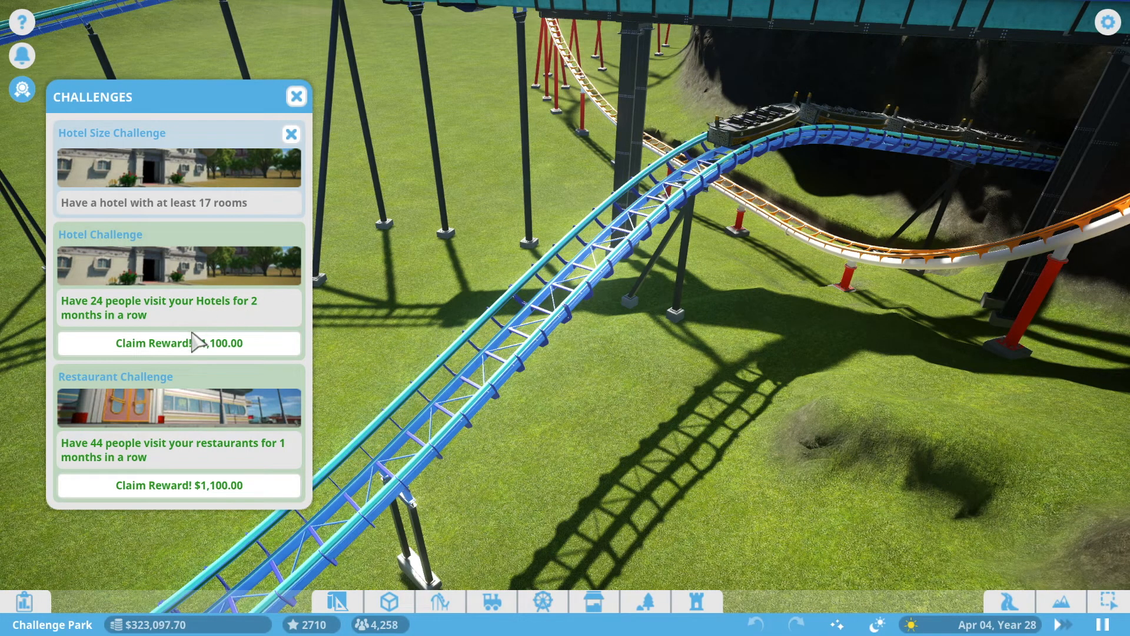
Step: Claim the $1,100 Hotel Challenge reward and the Restaurant Challenge reward
{"action": "left_click", "coordinate": [178, 343]}
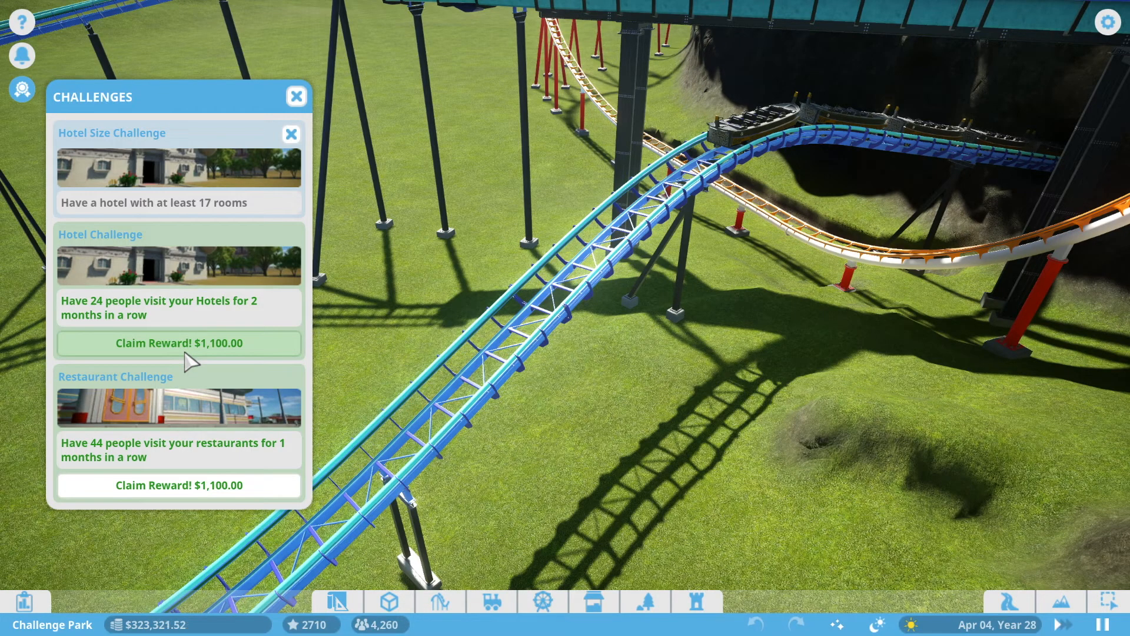
{"action": "left_click", "coordinate": [178, 342]}
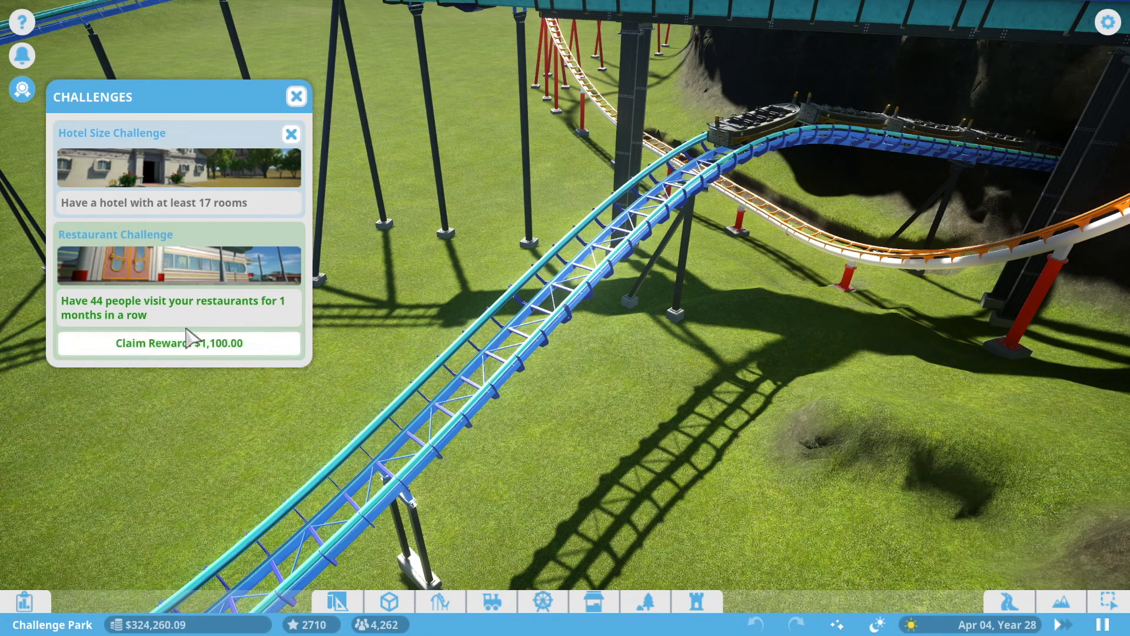
{"action": "left_click", "coordinate": [178, 343]}
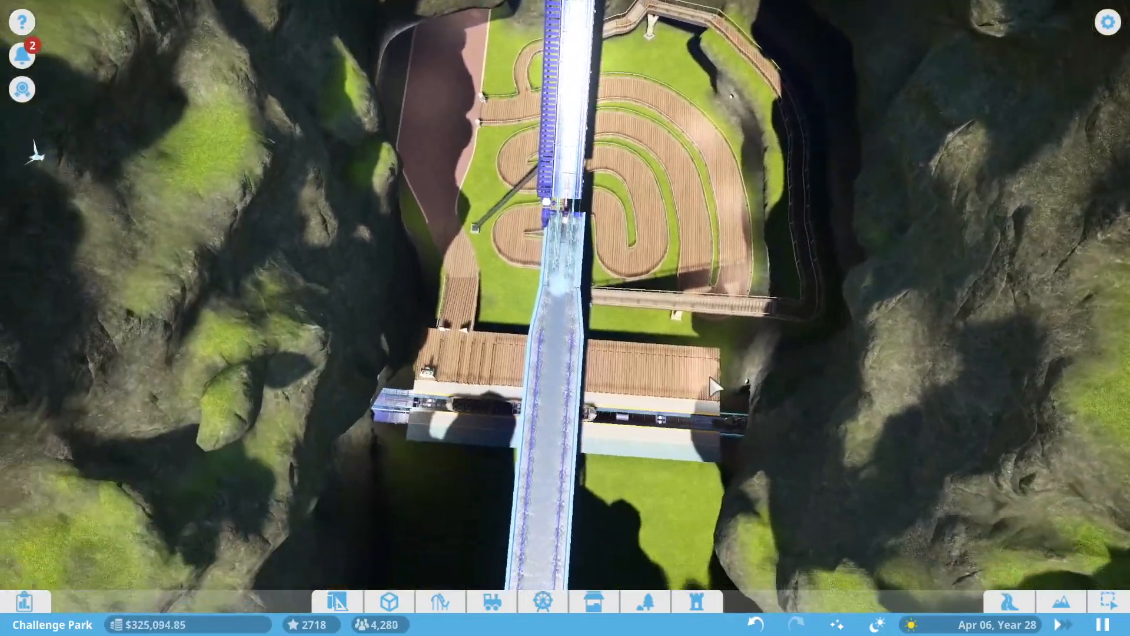
Step: Set Cascade 4 to 5 trains with Min. rider load at Full Load in Ride Options
{"action": "scroll", "scroll_direction": "down", "scroll_amount": 3}
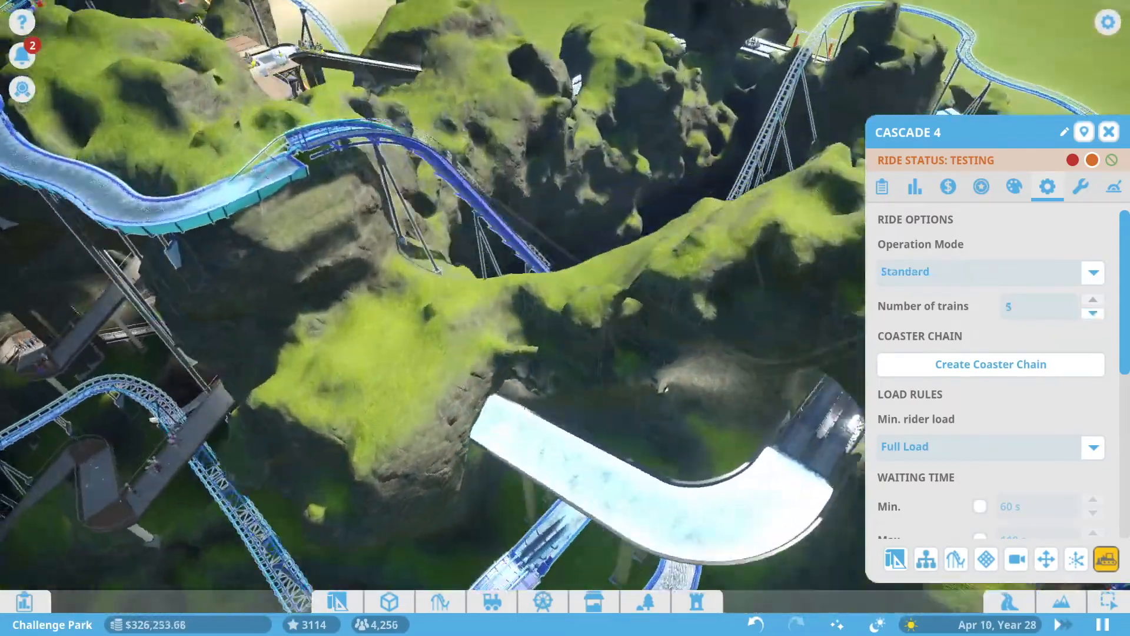
Step: Open Cascade 4 to guests and view its $24.02 ticket price in Finances
{"action": "left_click", "coordinate": [979, 186]}
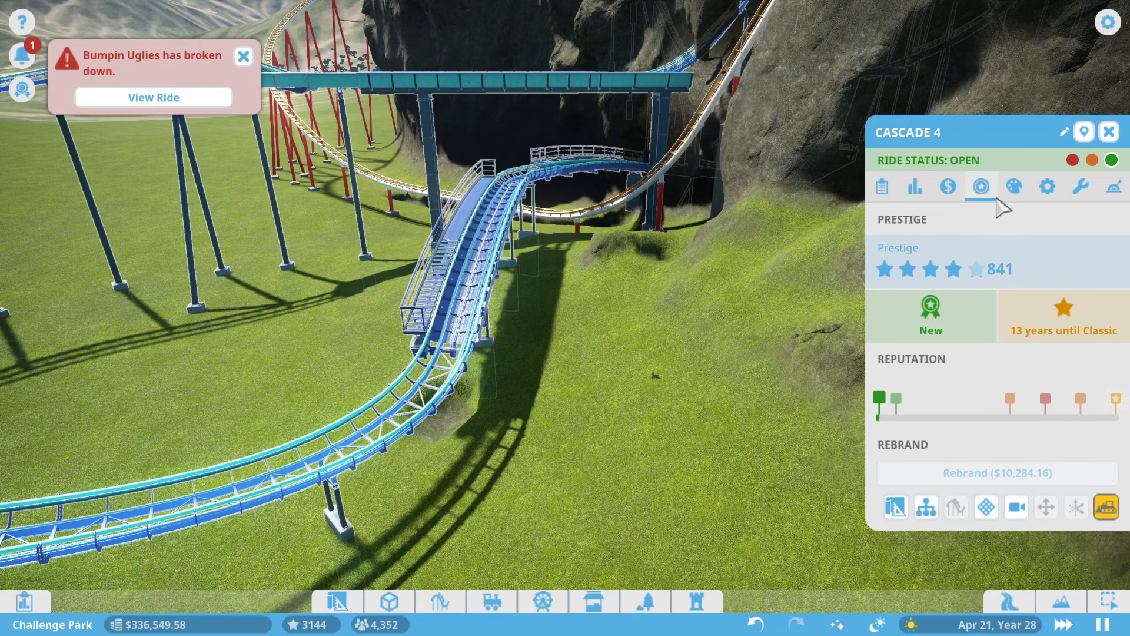
{"action": "mouse_move", "coordinate": [946, 186]}
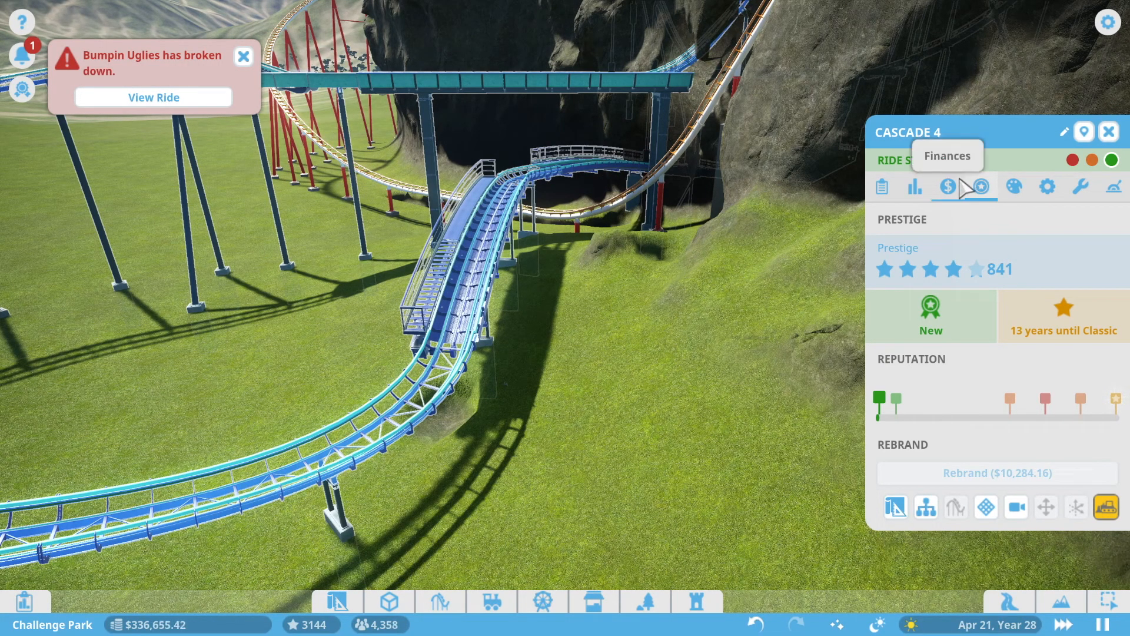
{"action": "left_click", "coordinate": [946, 187]}
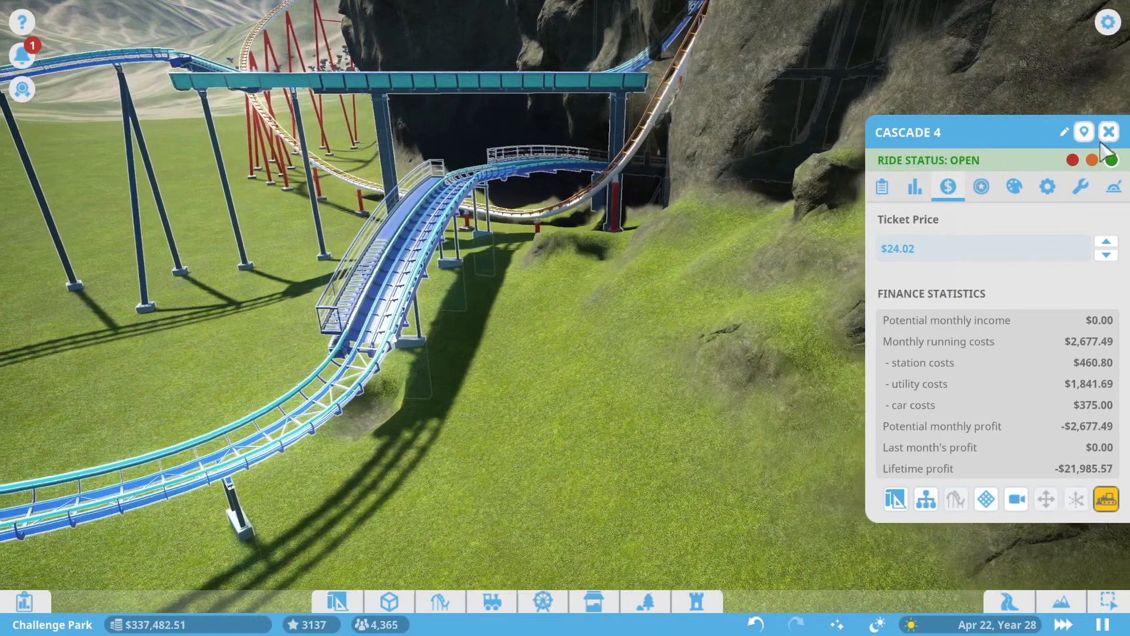